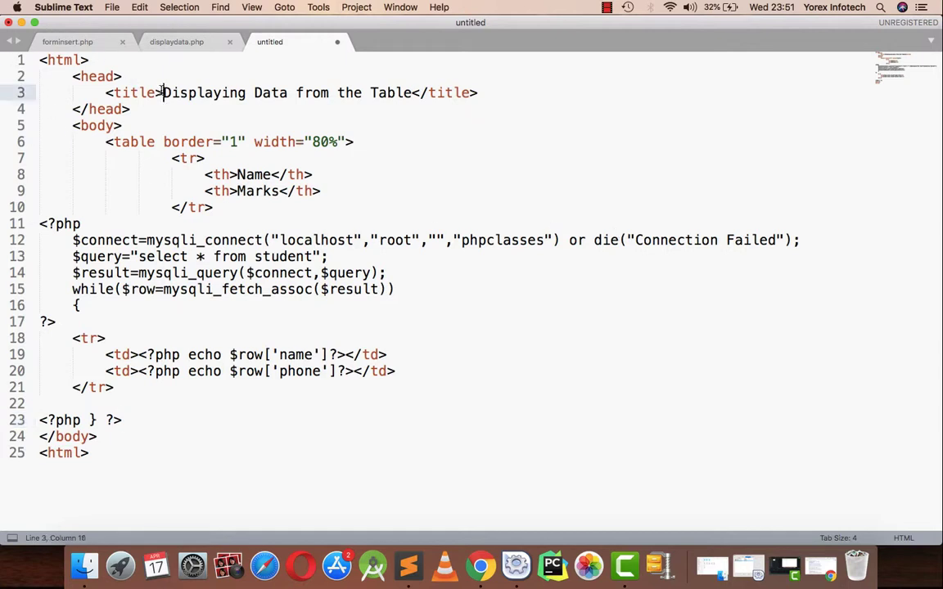
# Replace the page title with "Searching a data from the Database"
pyautogui.moveTo(164, 92); pyautogui.dragTo(412, 91)
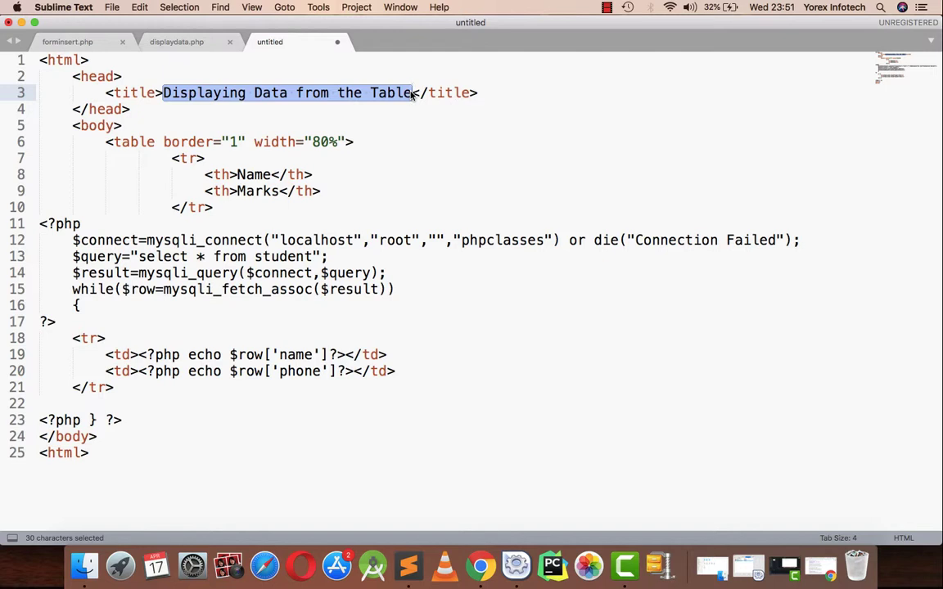
pyautogui.write('Searching </title>')
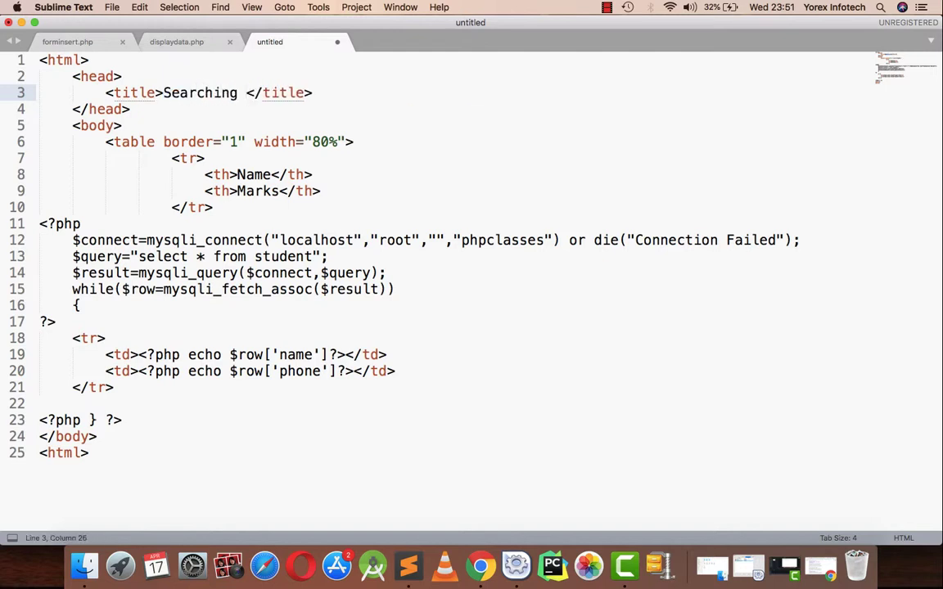
pyautogui.write('a')
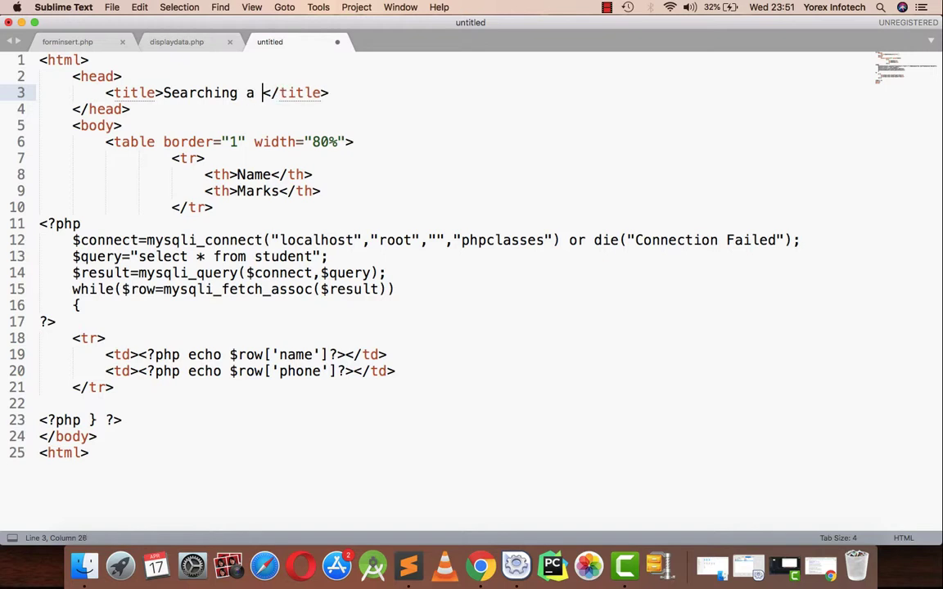
pyautogui.write('data from th')
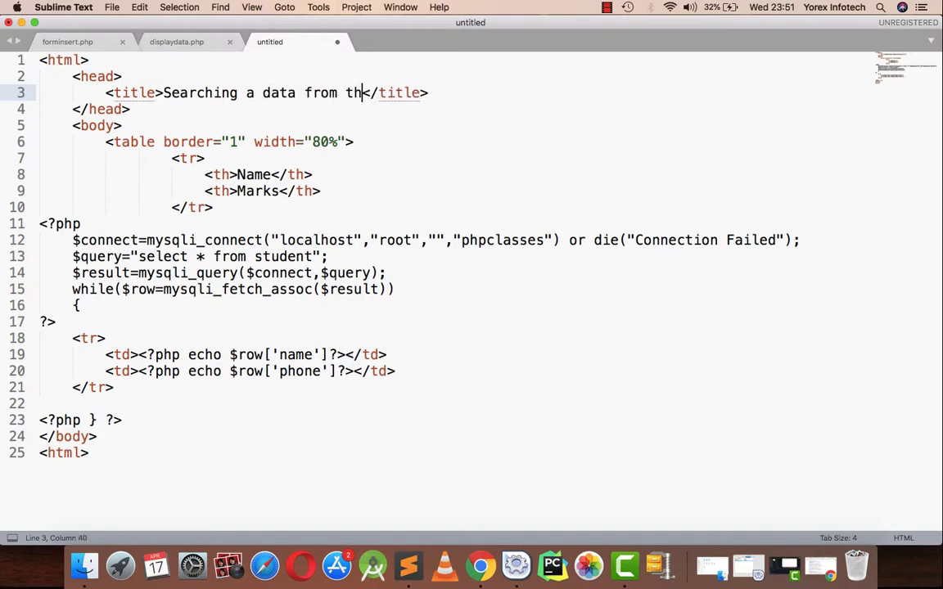
pyautogui.write('e Database')
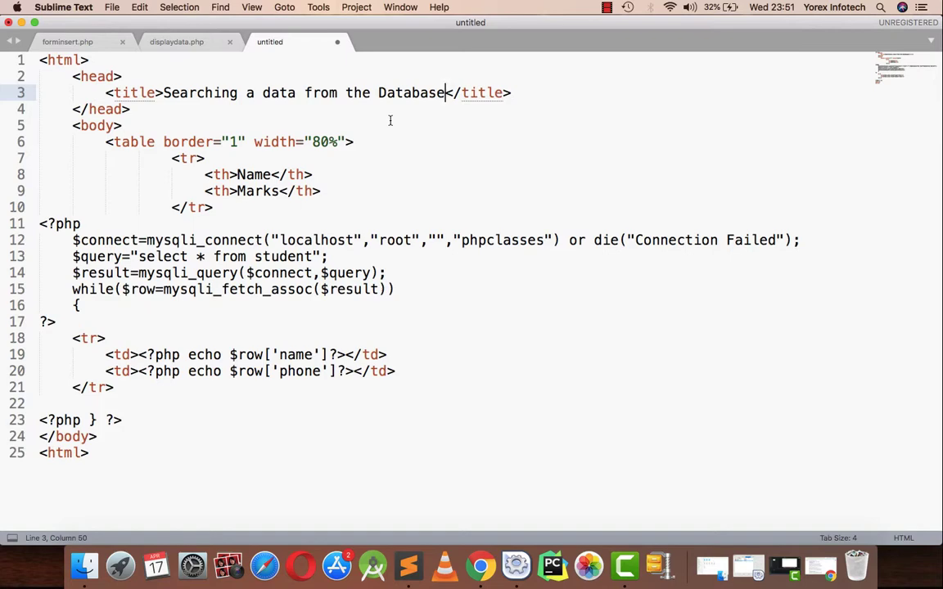
# Save the page as searchform.php in php-classes, keeping the .php extension and dismissing the license prompt
pyautogui.press('cmd+s')
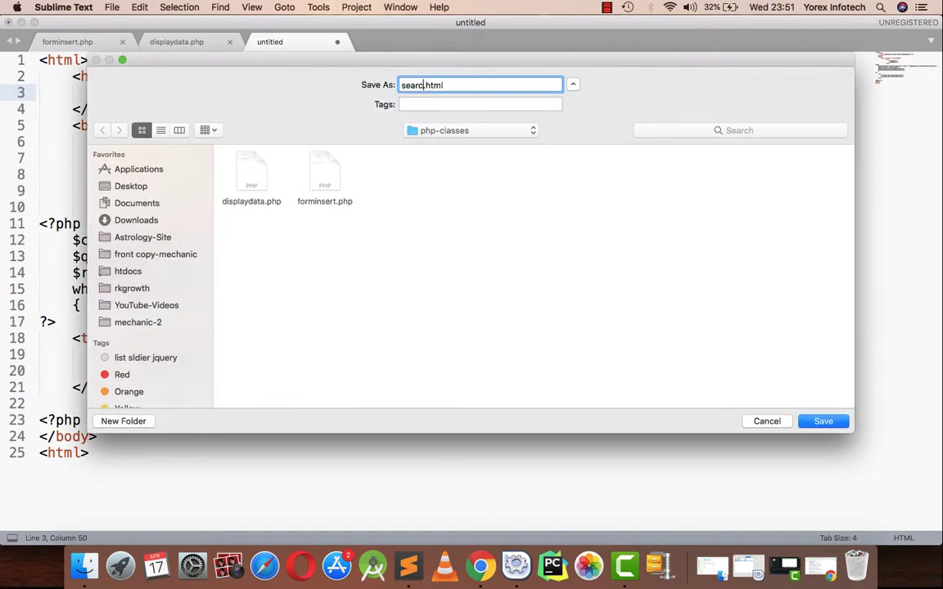
pyautogui.write('dfo')
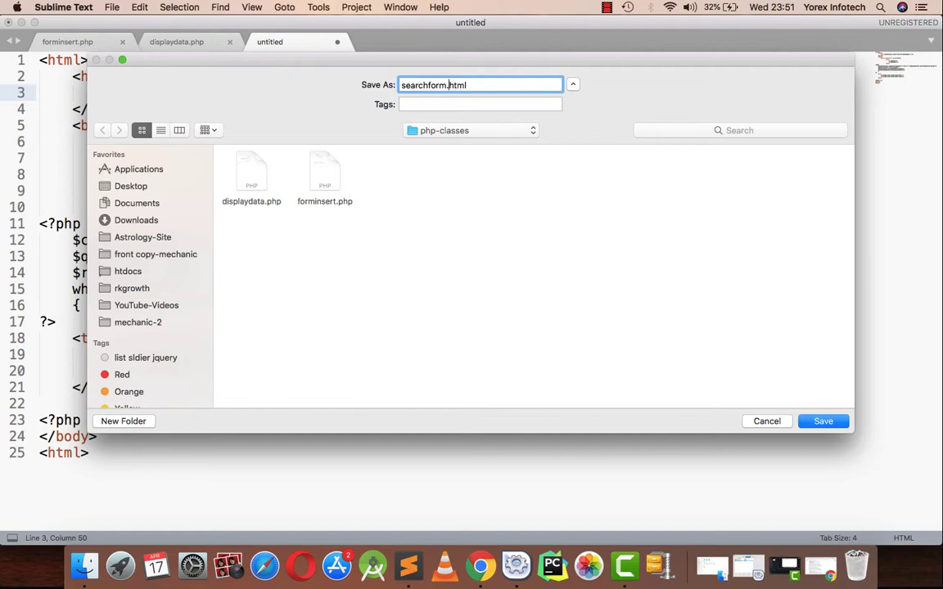
pyautogui.click(822, 420)
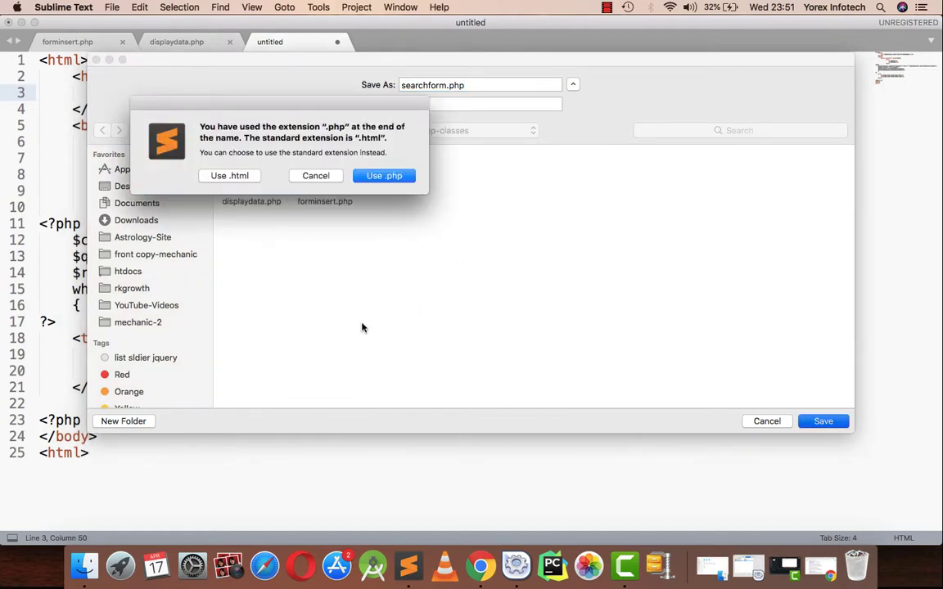
pyautogui.click(384, 176)
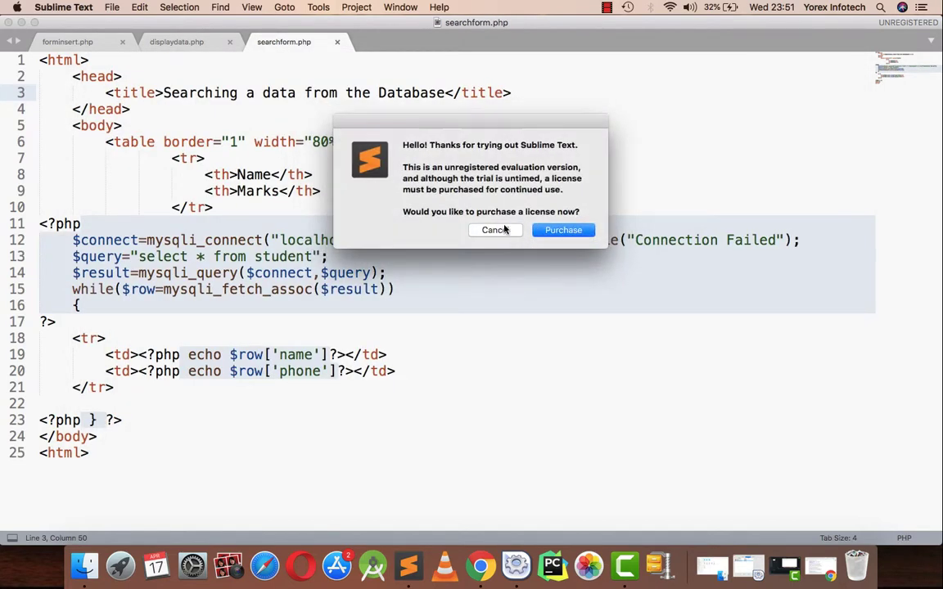
pyautogui.click(495, 229)
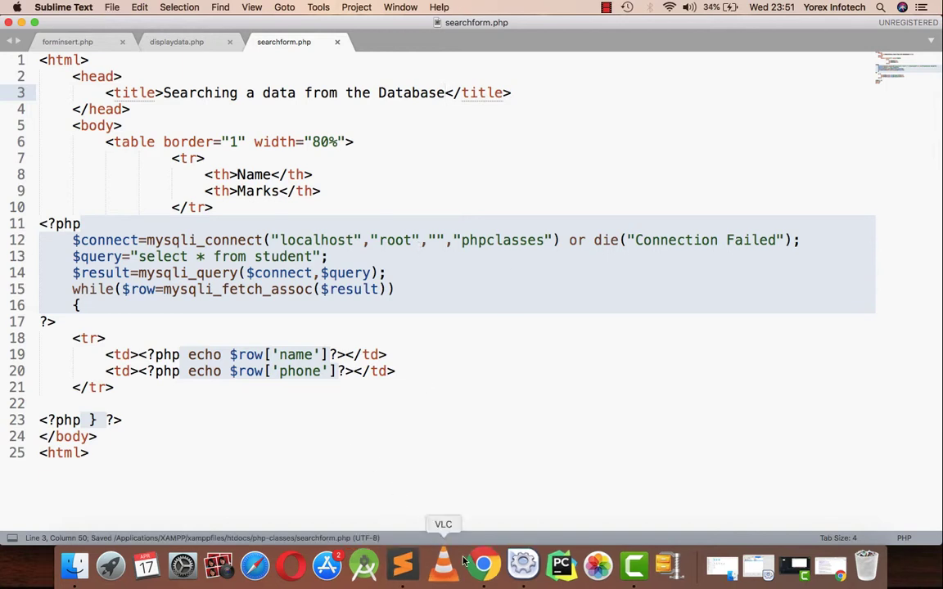
# View the localhost/php-classes listing in Chrome and load the new searchform.php
pyautogui.click(482, 565)
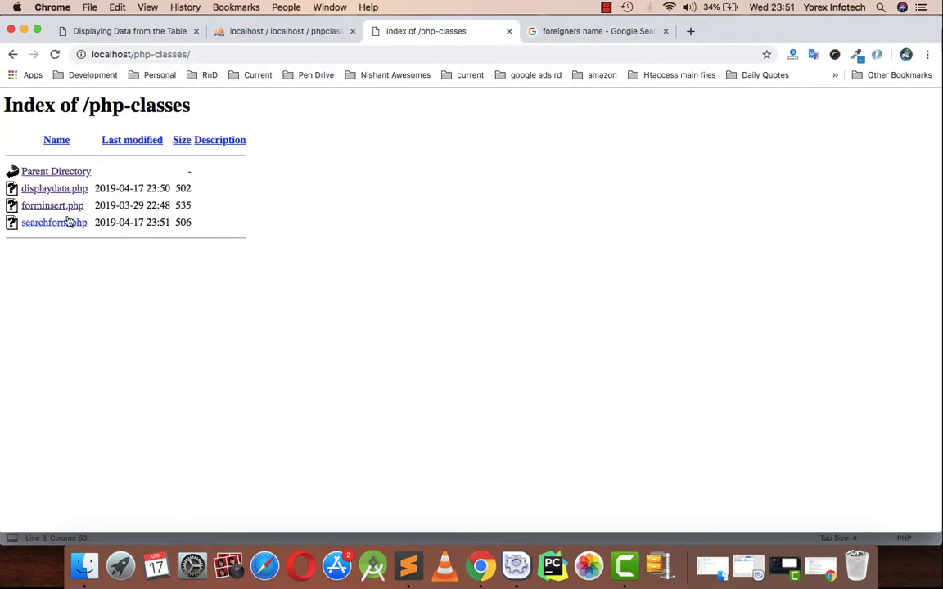
pyautogui.click(54, 222)
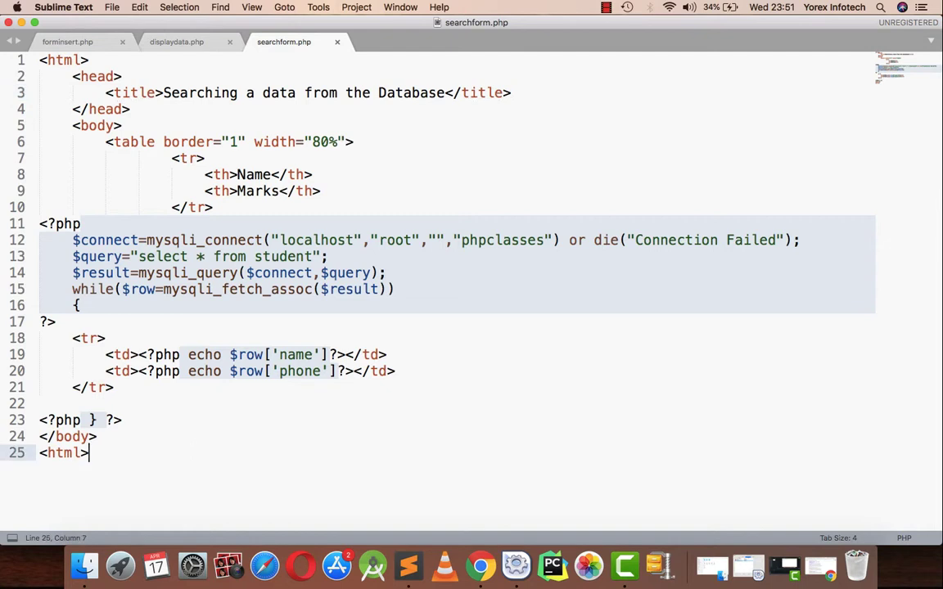
# Add a form with an Enter Name text field named s and a submit button labelled "Search..."
pyautogui.write('<for/,')
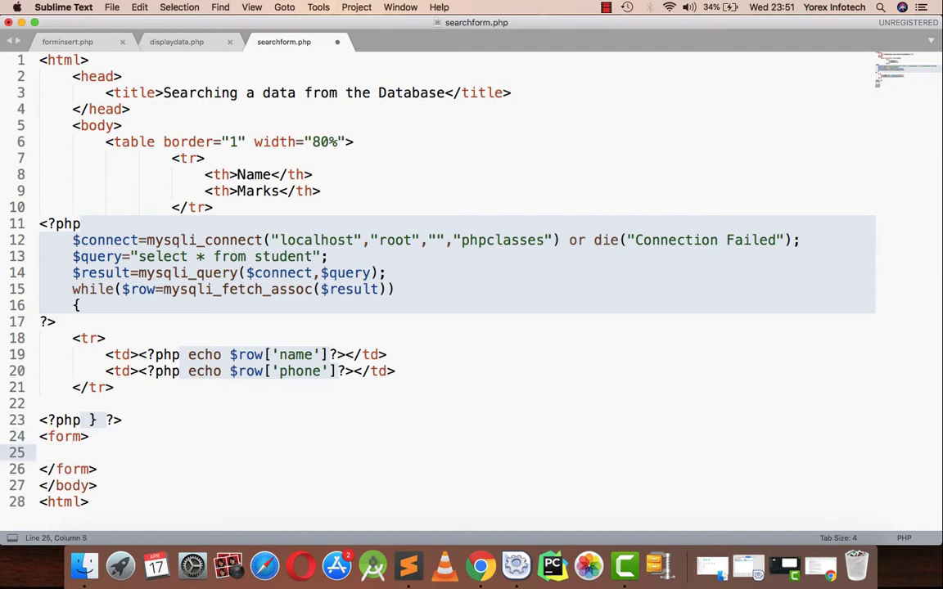
pyautogui.write('Enter Name <input type="text" name="')
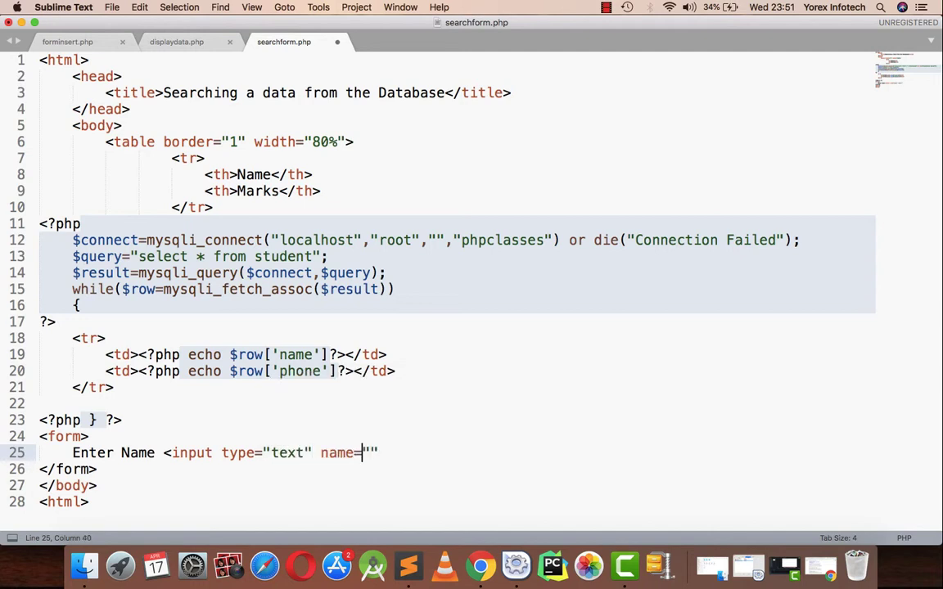
pyautogui.write('s"/>')
pyautogui.write('<input type="')
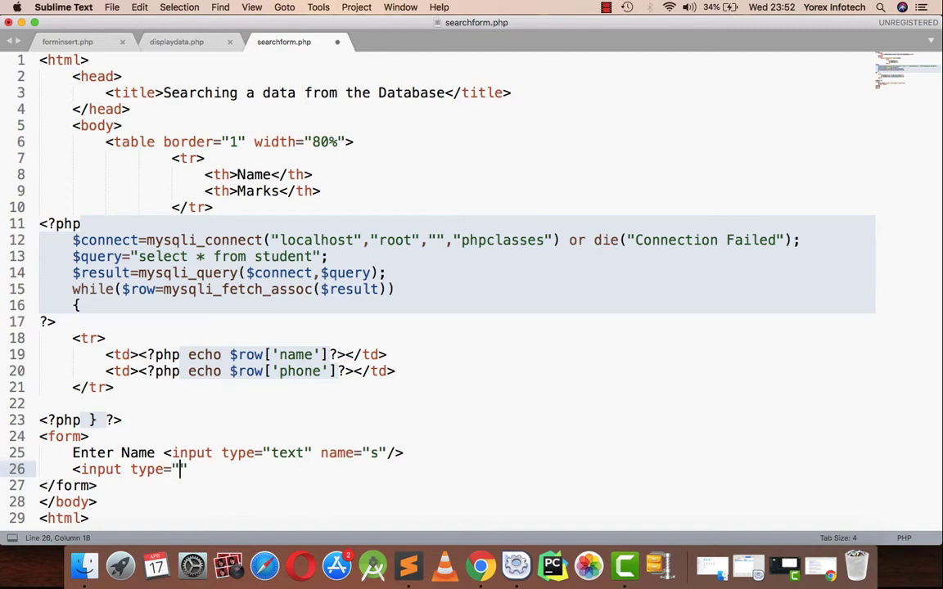
pyautogui.write('submit')
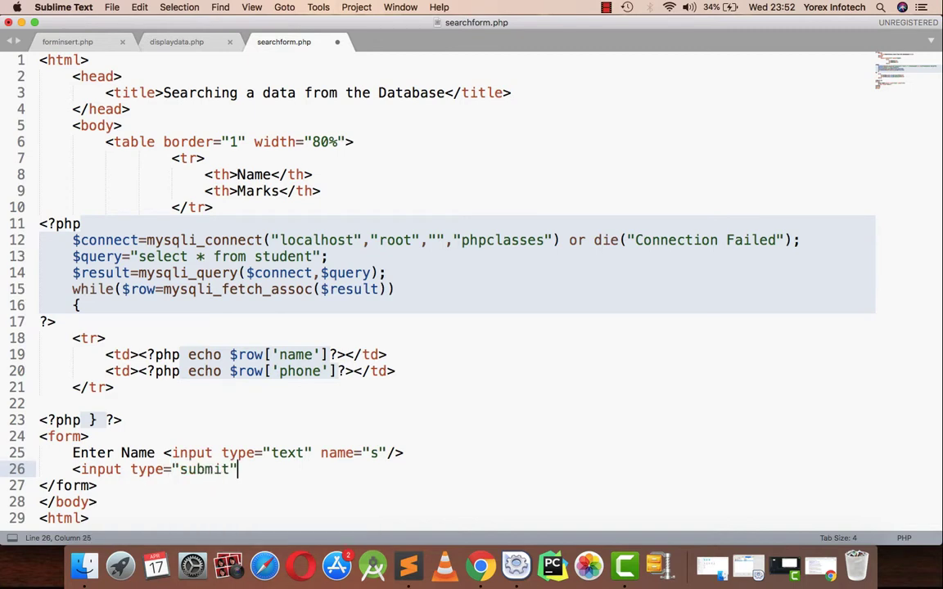
pyautogui.write('value=""')
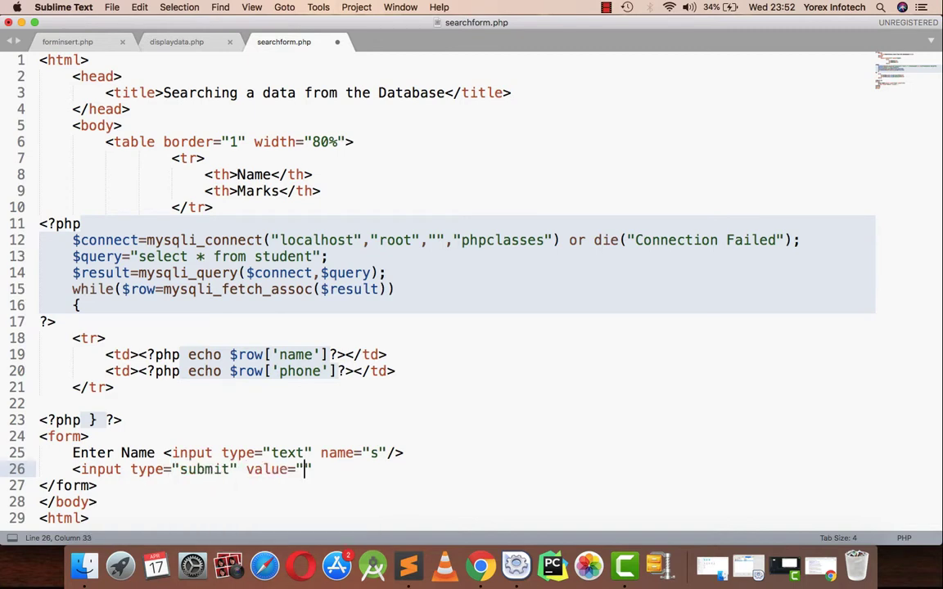
pyautogui.write('Search...')
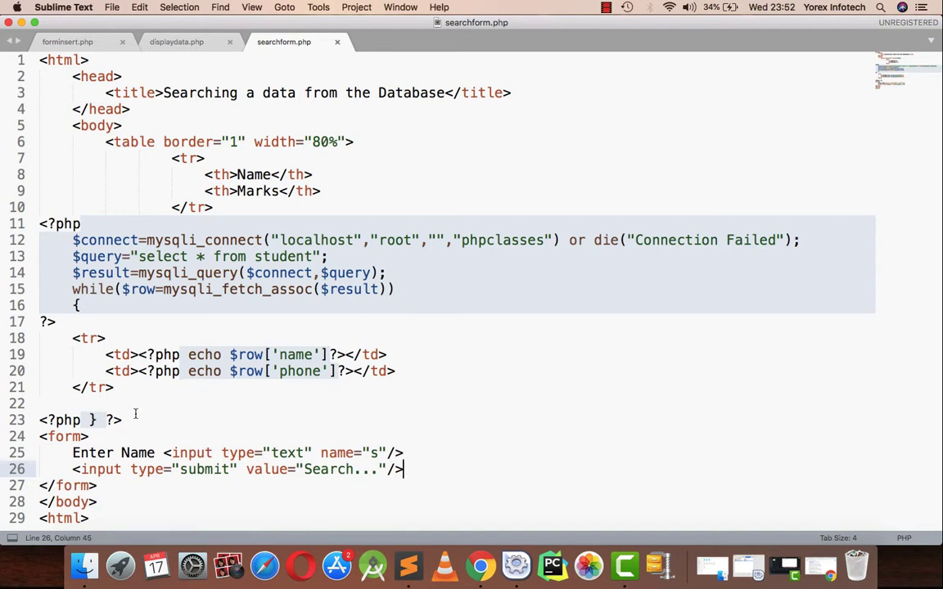
# Close the student table with </table> and a <br> before the form
pyautogui.write('</table>')
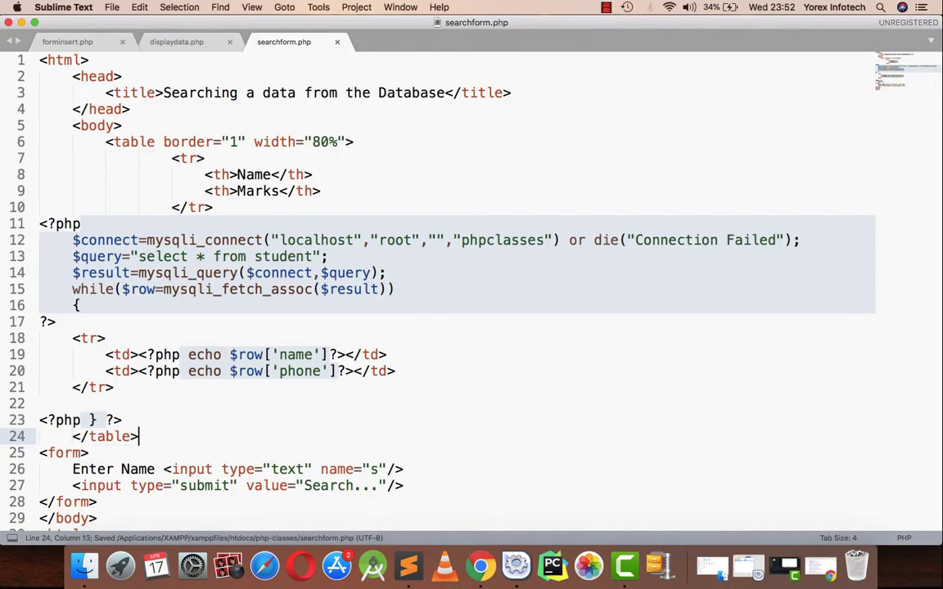
pyautogui.write('<br.>')
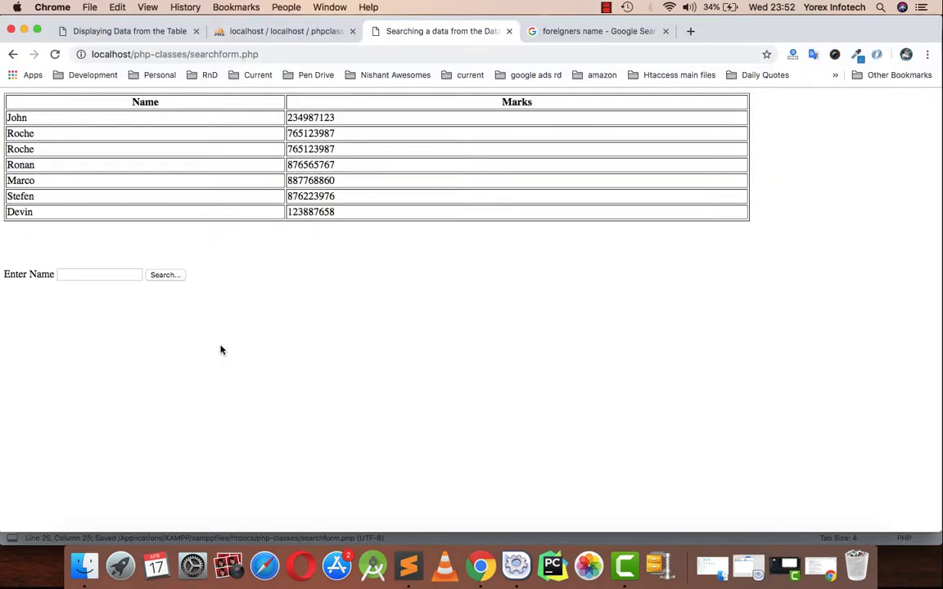
pyautogui.moveTo(101, 302)
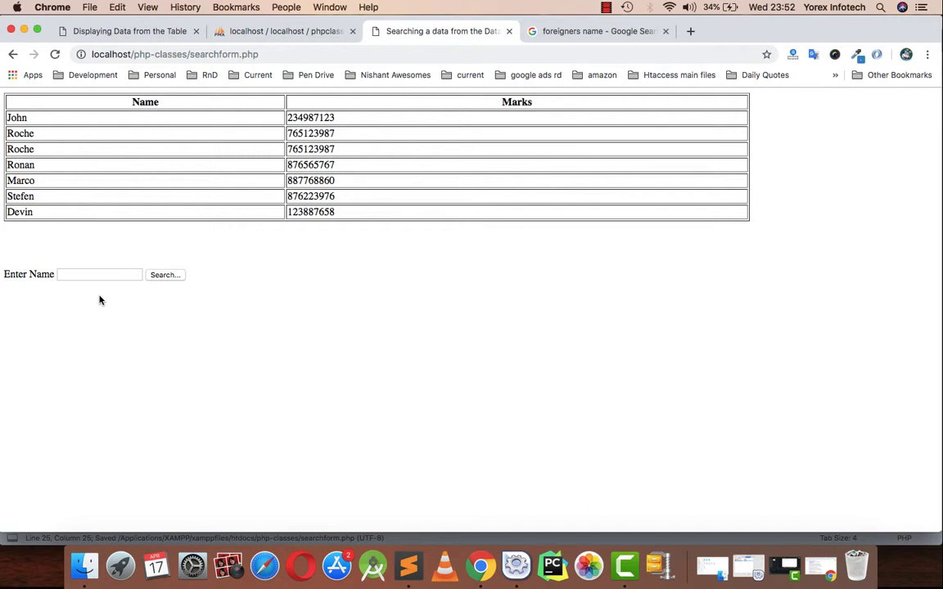
# Submit john from the Enter Name box so the page reloads with ?s=john
pyautogui.click(98, 275)
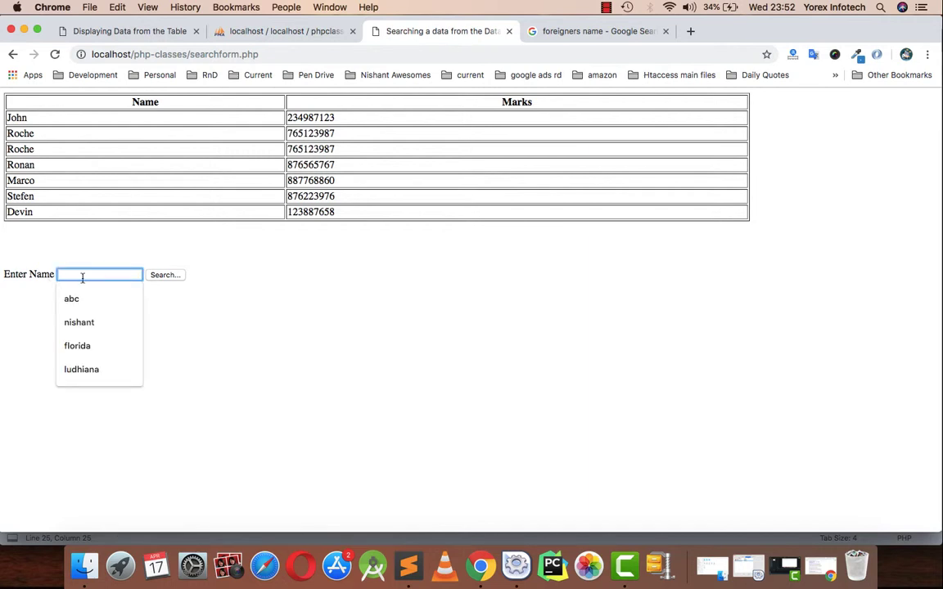
pyautogui.write('n')
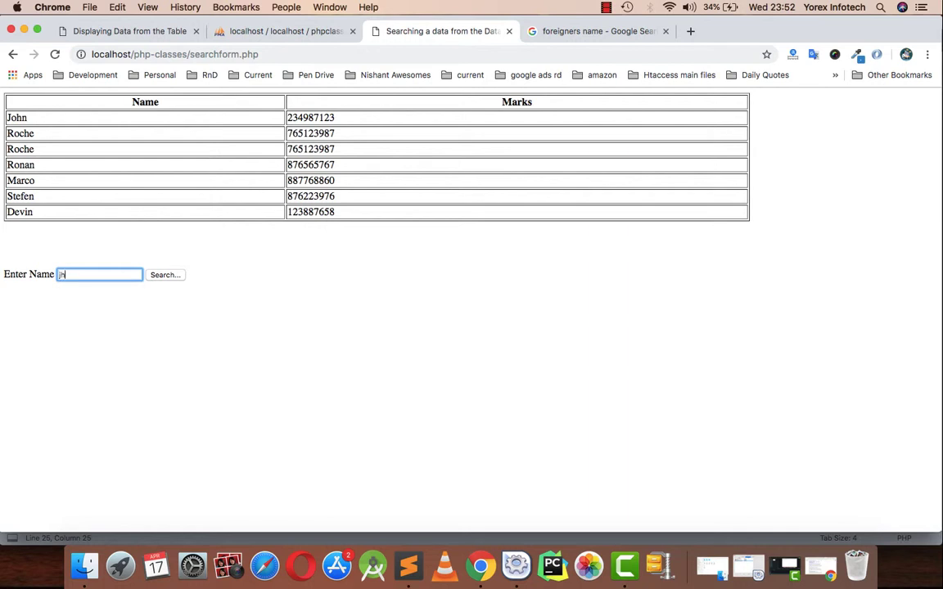
pyautogui.write('john')
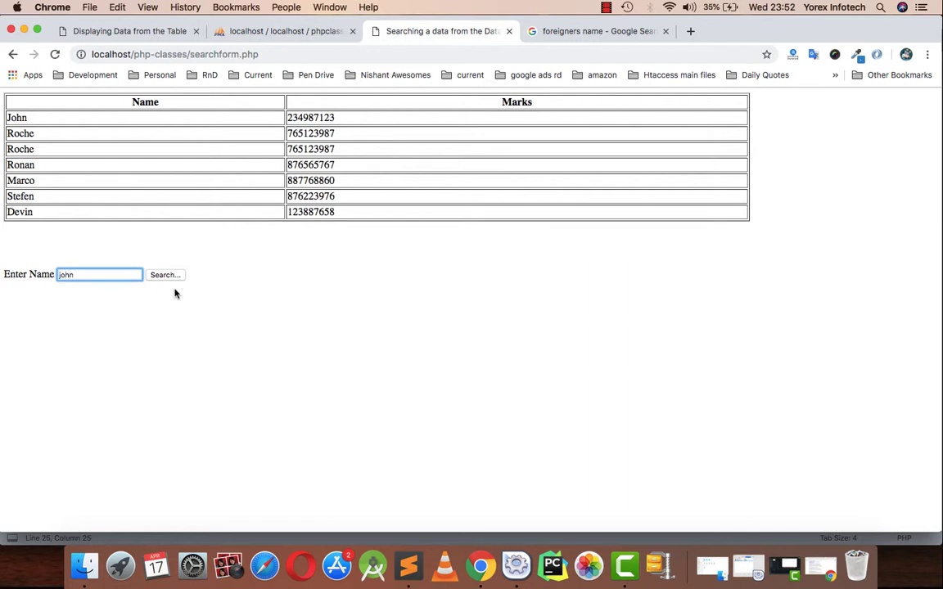
pyautogui.moveTo(171, 285)
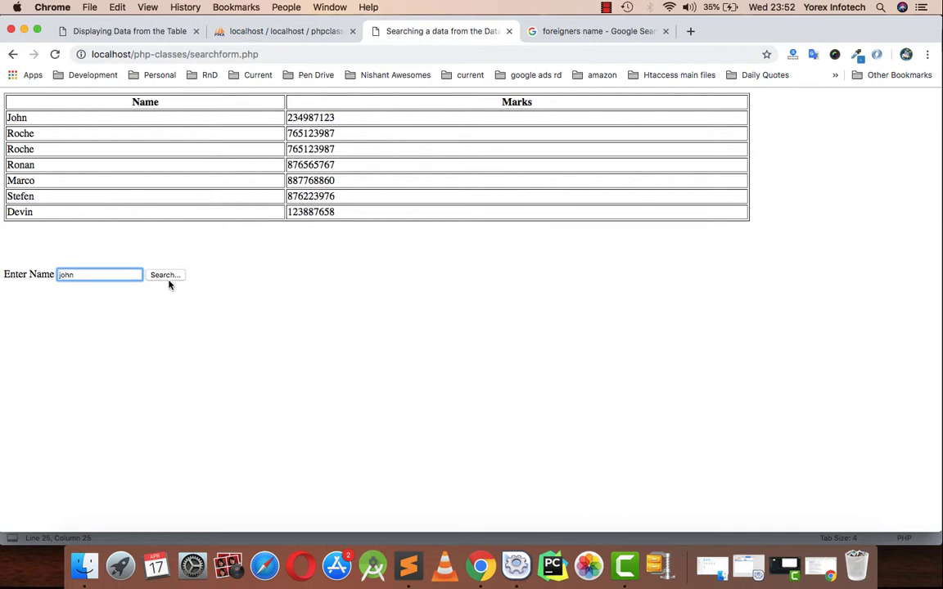
pyautogui.click(164, 275)
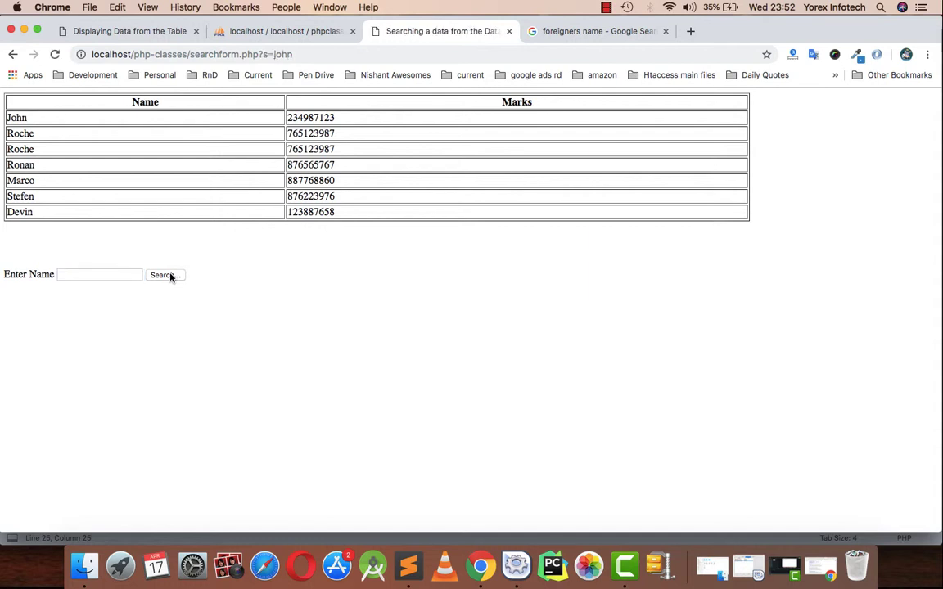
pyautogui.moveTo(25, 112)
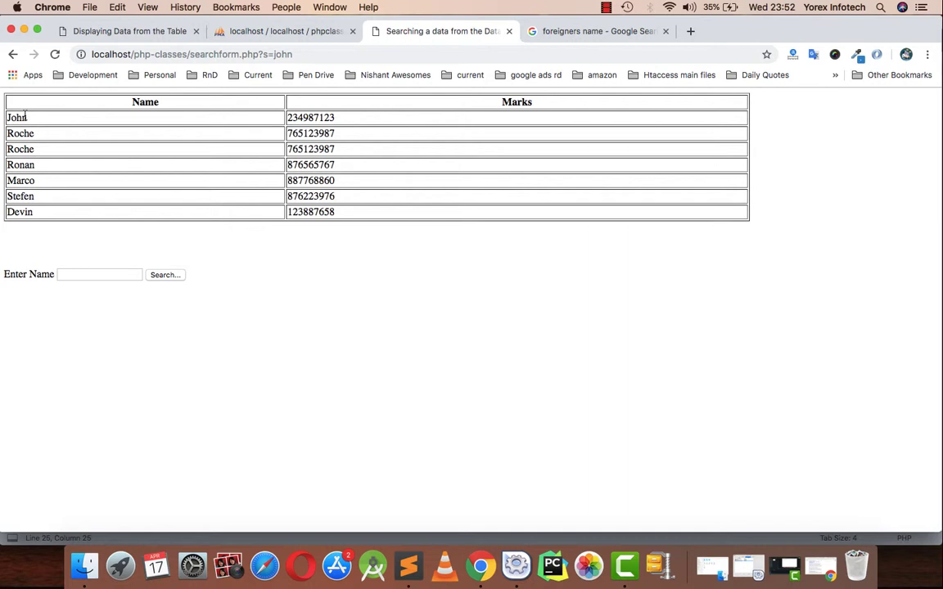
pyautogui.moveTo(95, 113)
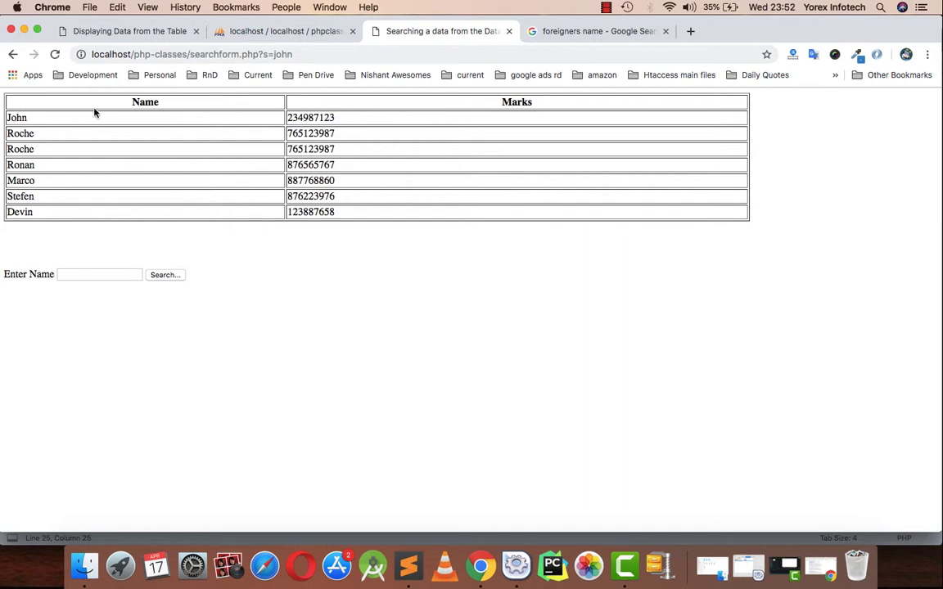
# Check the s=john address in the browser, then return to the searchform.php source
pyautogui.click(98, 275)
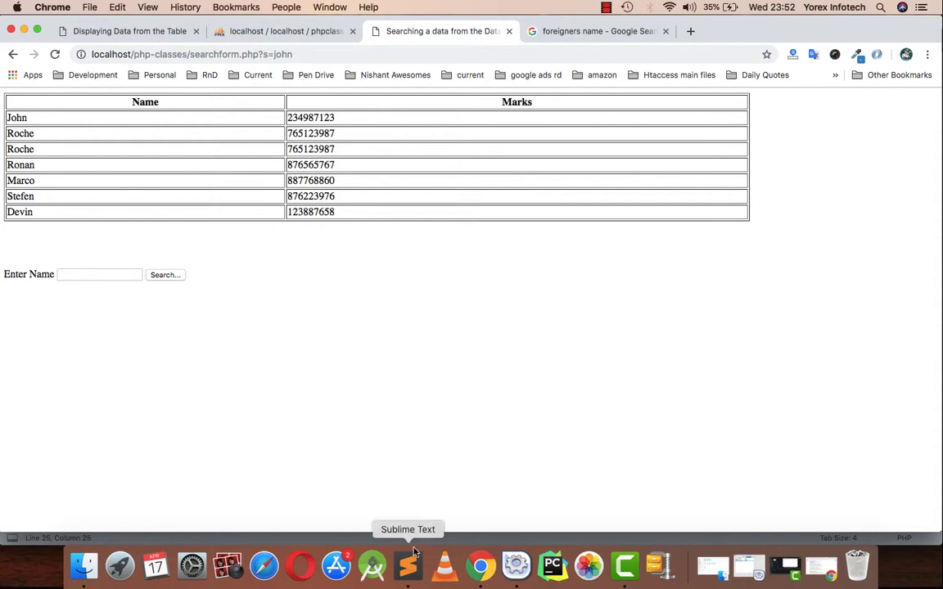
pyautogui.click(408, 565)
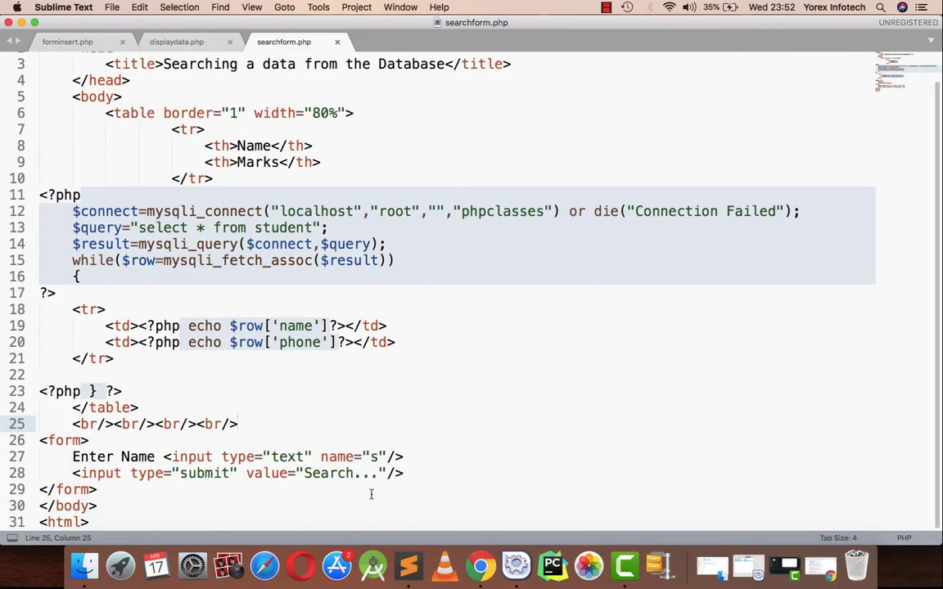
pyautogui.moveTo(478, 565)
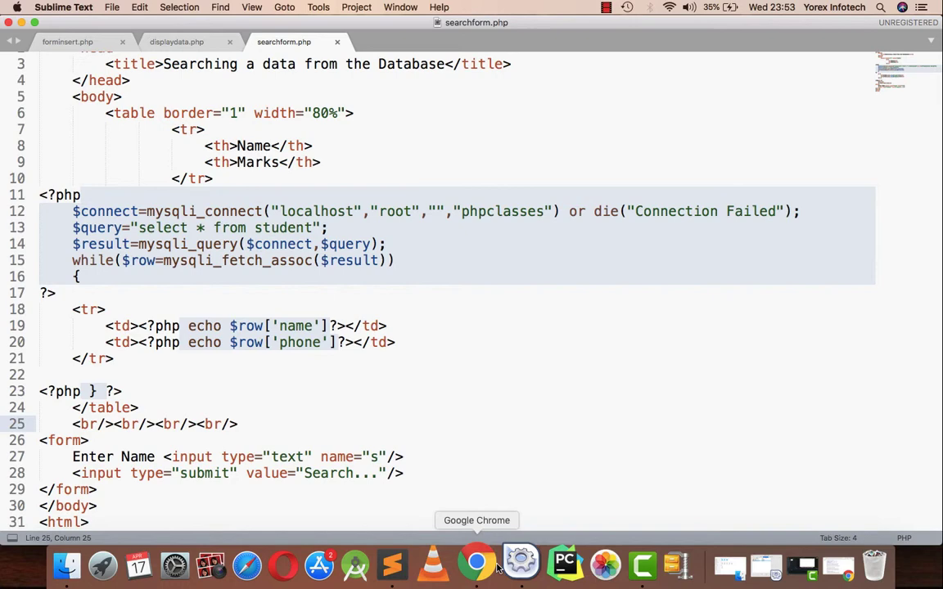
pyautogui.click(478, 565)
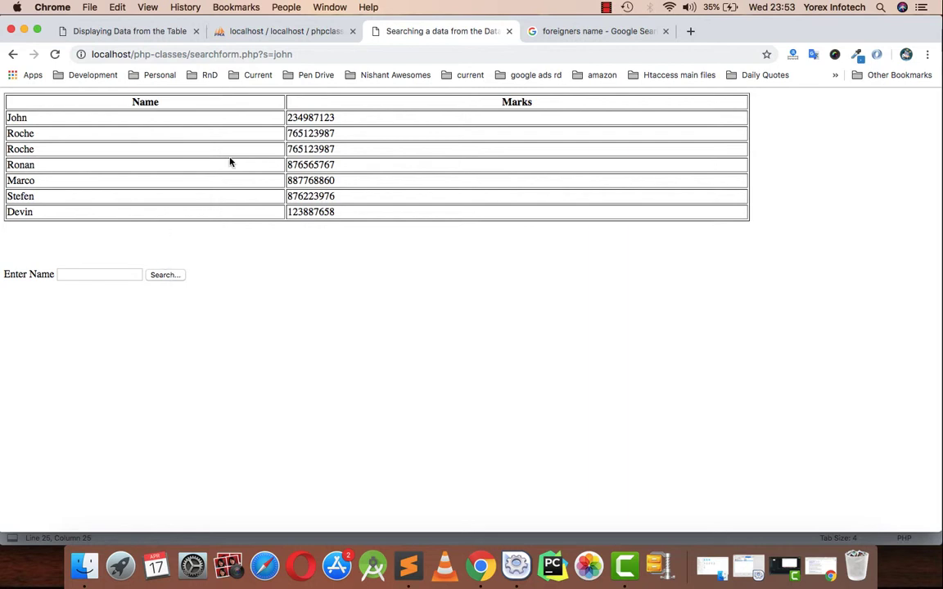
pyautogui.moveTo(196, 270)
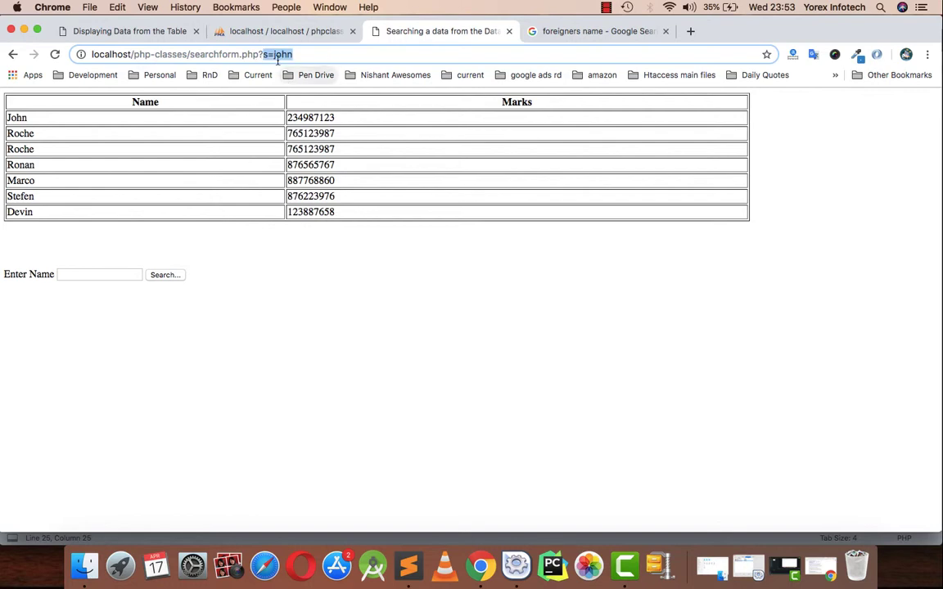
pyautogui.click(410, 564)
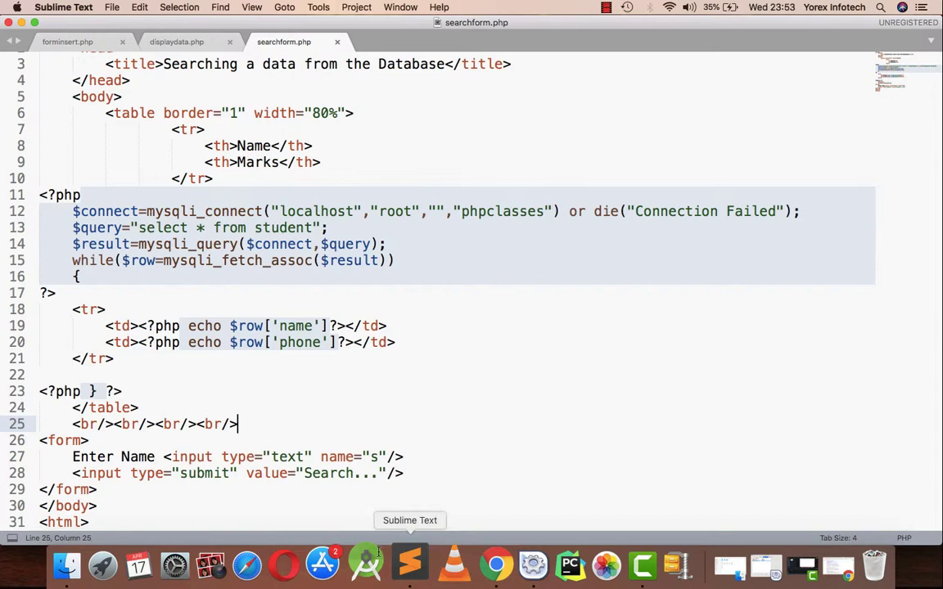
# After the connection line add if(!empty($_GET['s'])) to check a search value was submitted
pyautogui.click(800, 212)
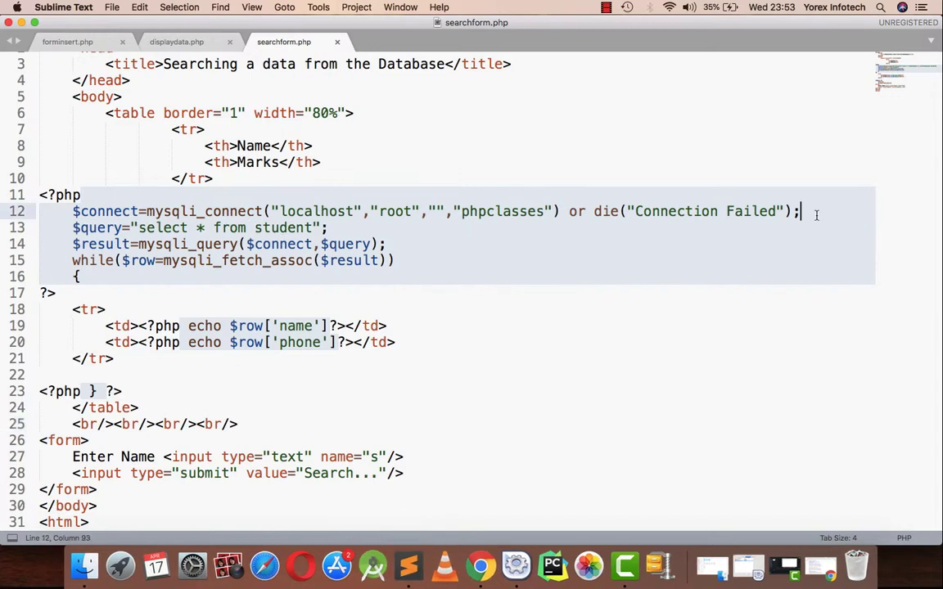
pyautogui.write('if()')
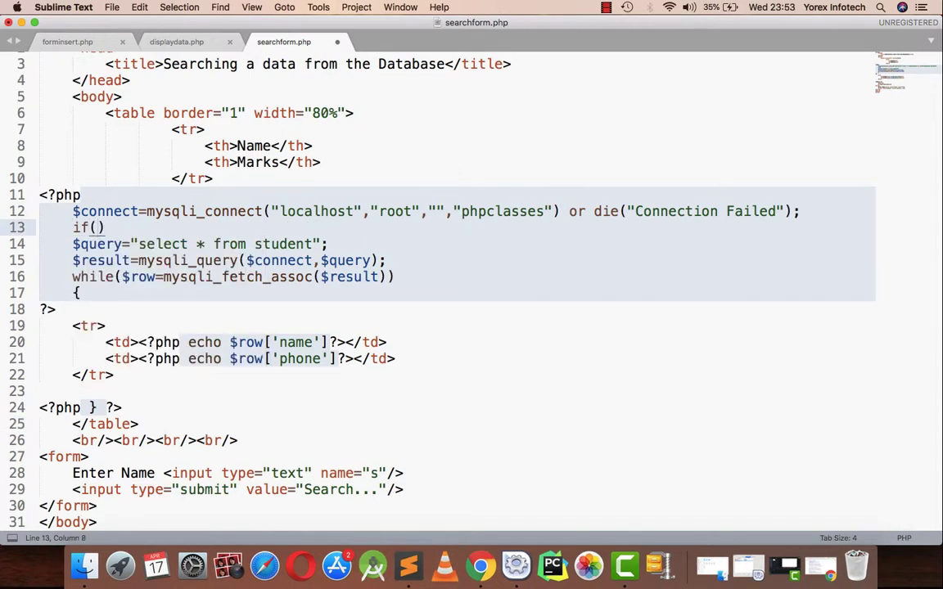
pyautogui.write('!empty')
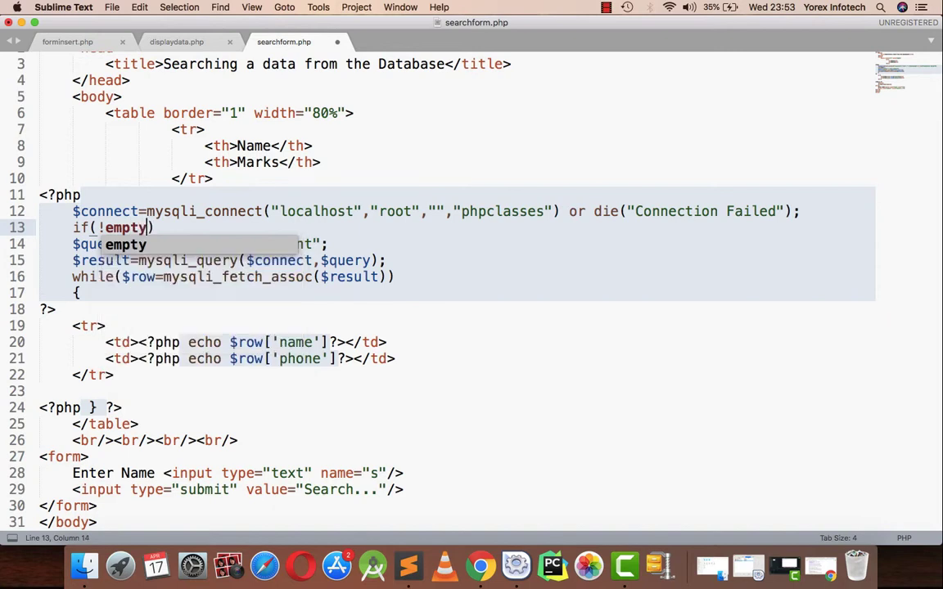
pyautogui.write('$_GET')
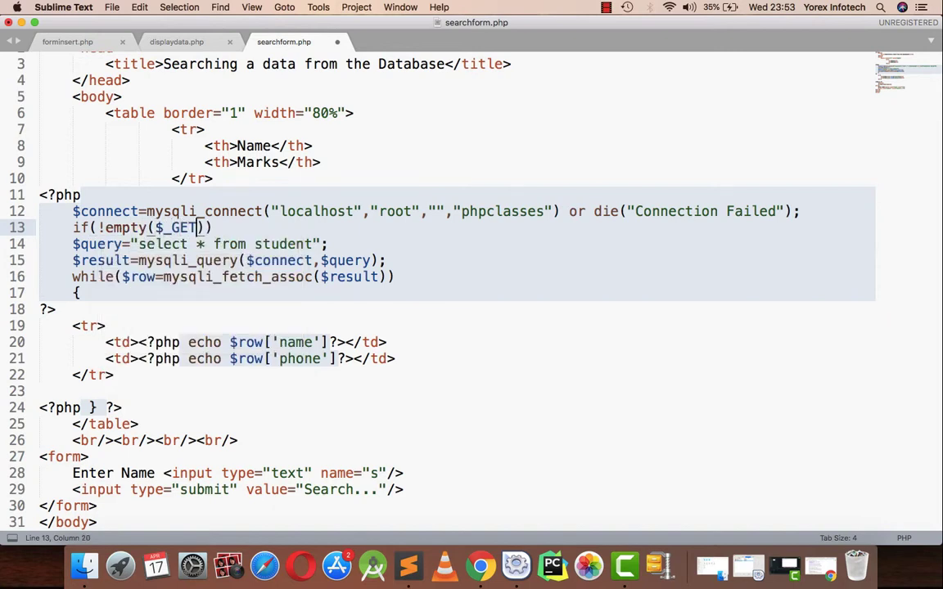
pyautogui.write('[')
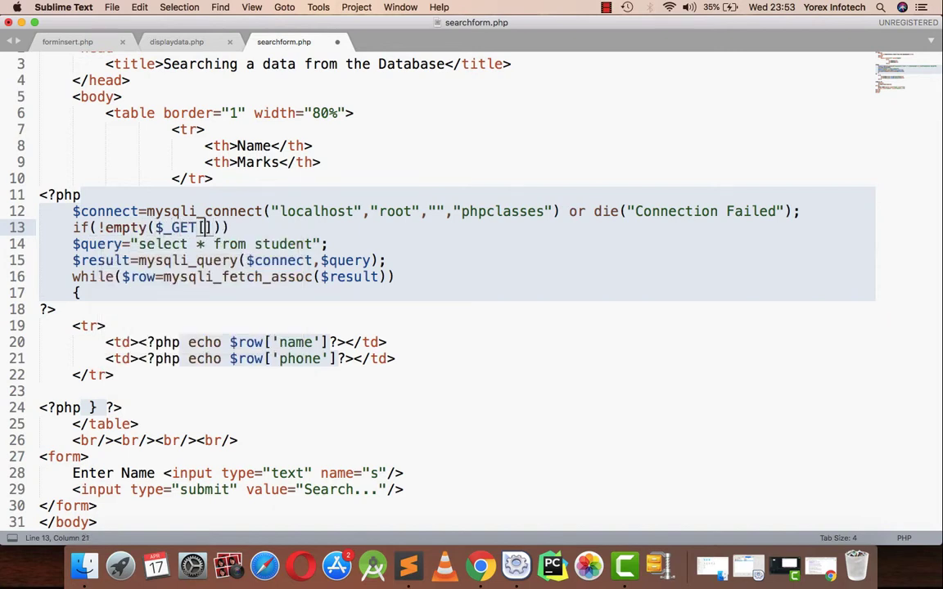
pyautogui.write("'s")
pyautogui.write('{')
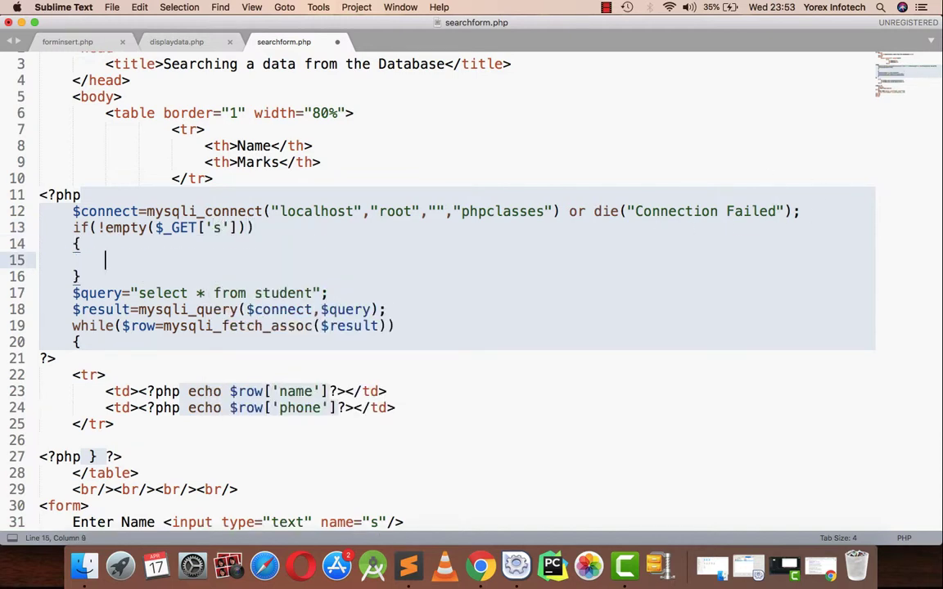
pyautogui.moveTo(772, 199)
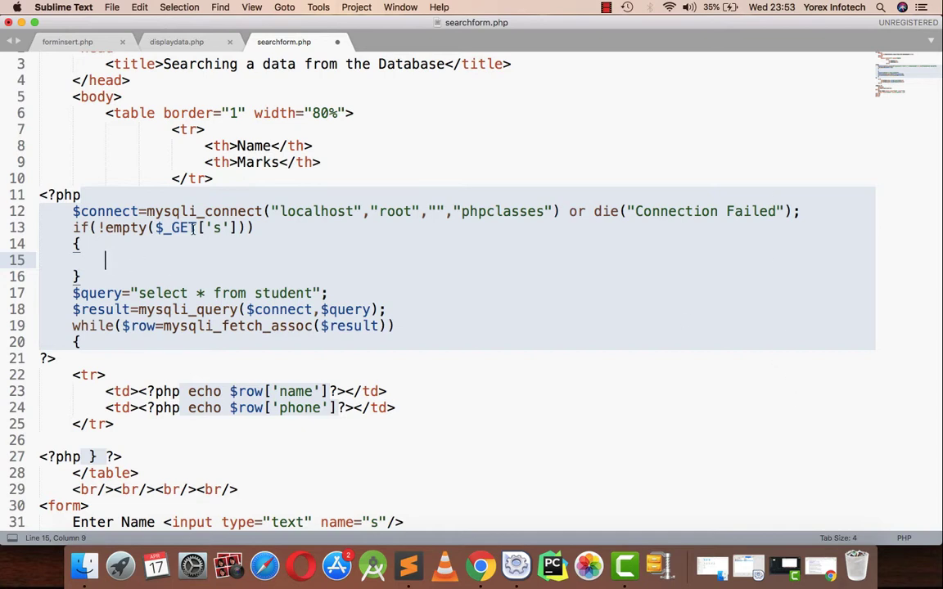
pyautogui.moveTo(205, 255)
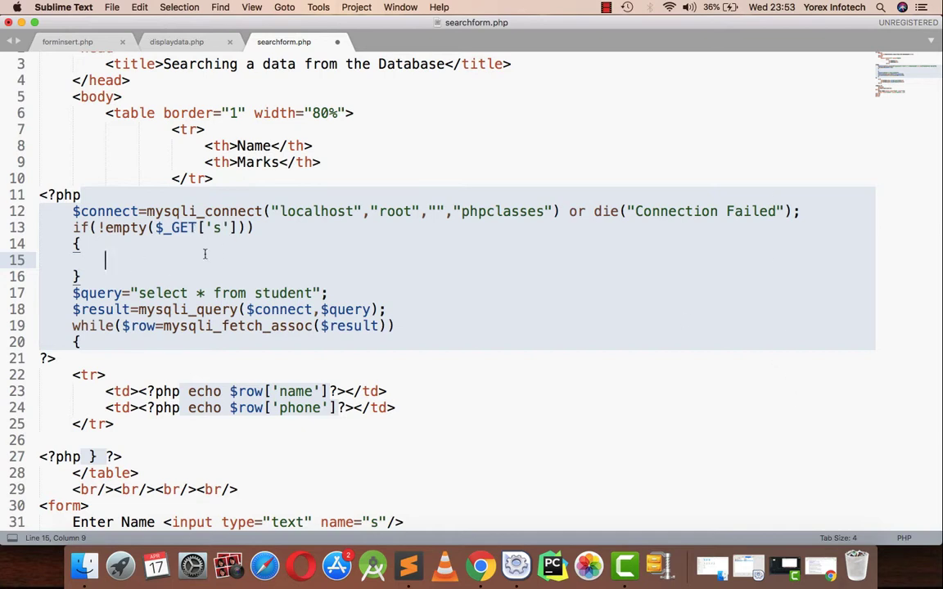
# Inside the if, store the submitted value with $ss=$_GET['s'];
pyautogui.write('$ss=')
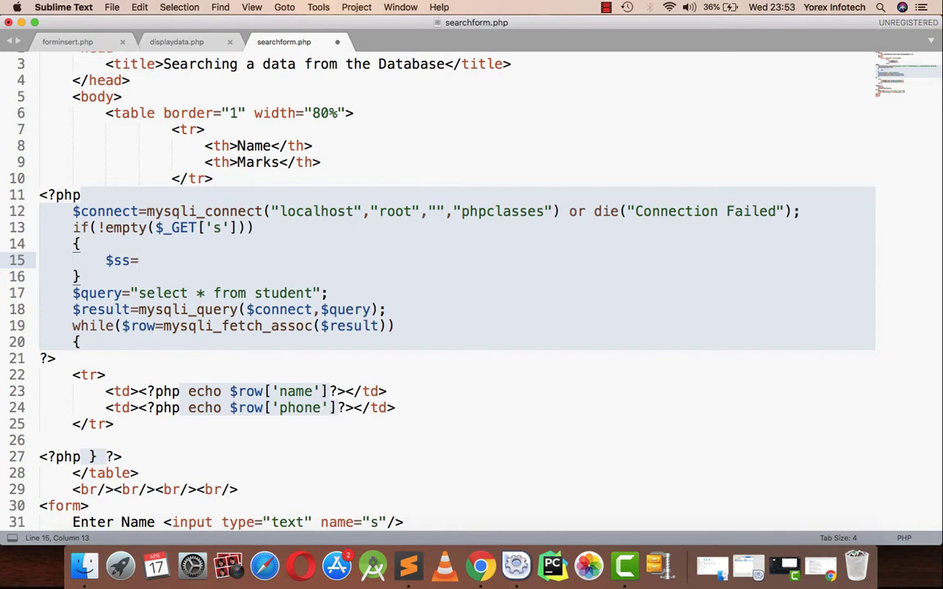
pyautogui.write('$')
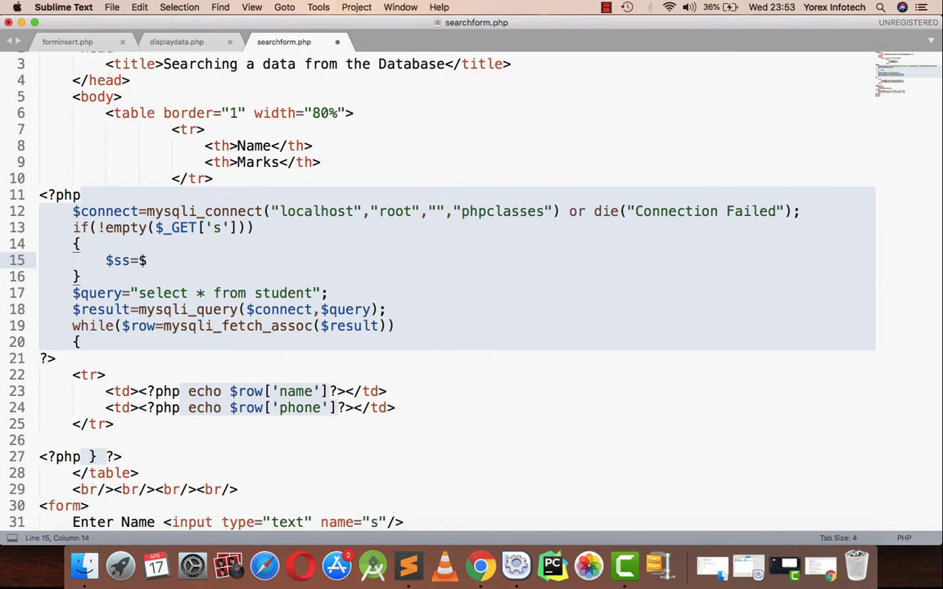
pyautogui.write('_GET[')
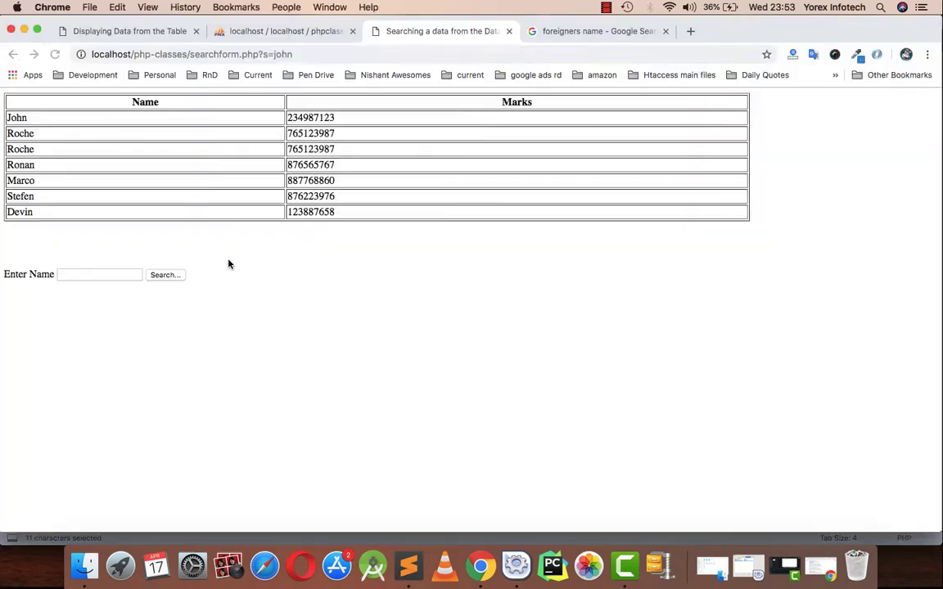
pyautogui.click(192, 54)
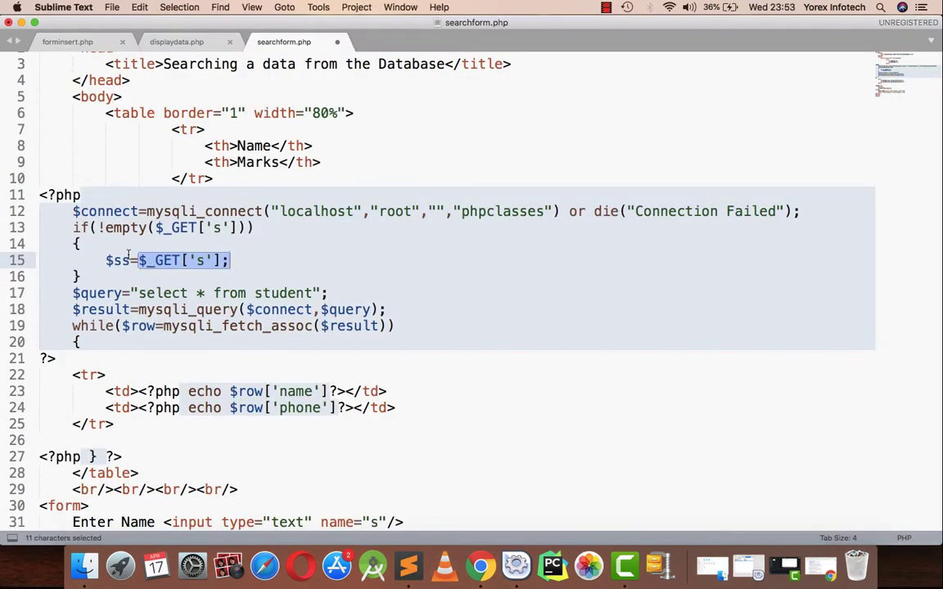
pyautogui.doubleClick(120, 261)
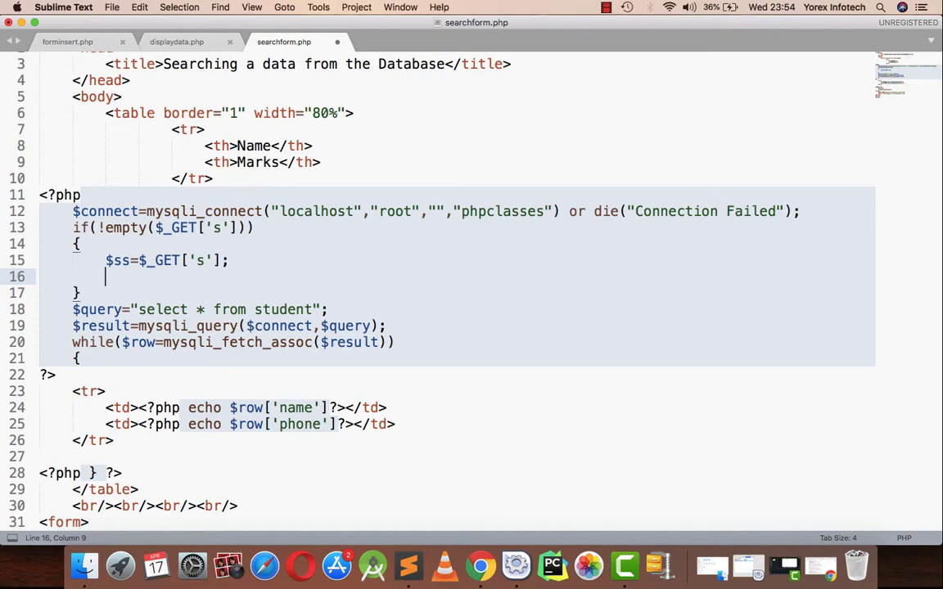
# Set $query to select * from student where name like '%$ss%' when a term is given
pyautogui.write('$query="";"')
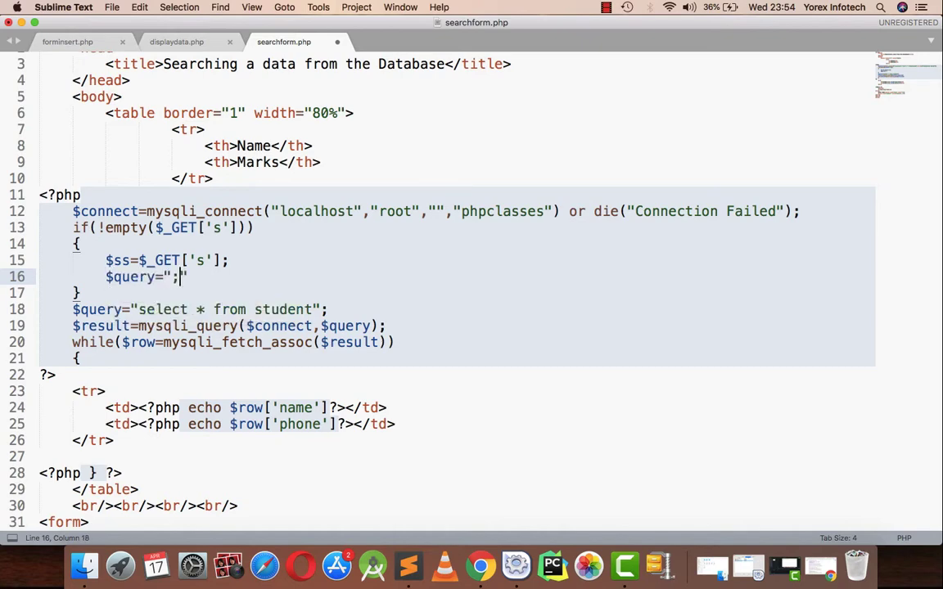
pyautogui.write('select"')
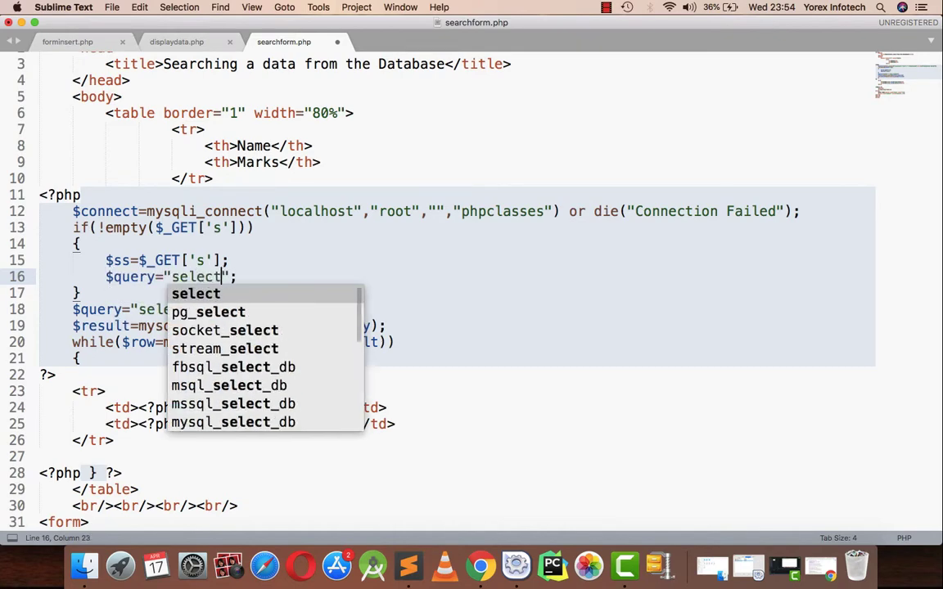
pyautogui.write('* from student where name')
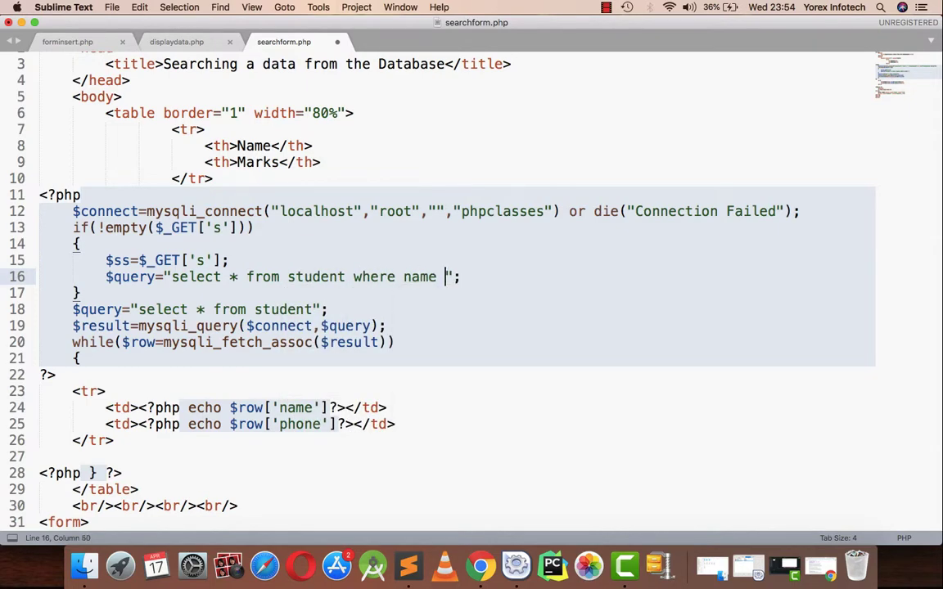
pyautogui.write('like')
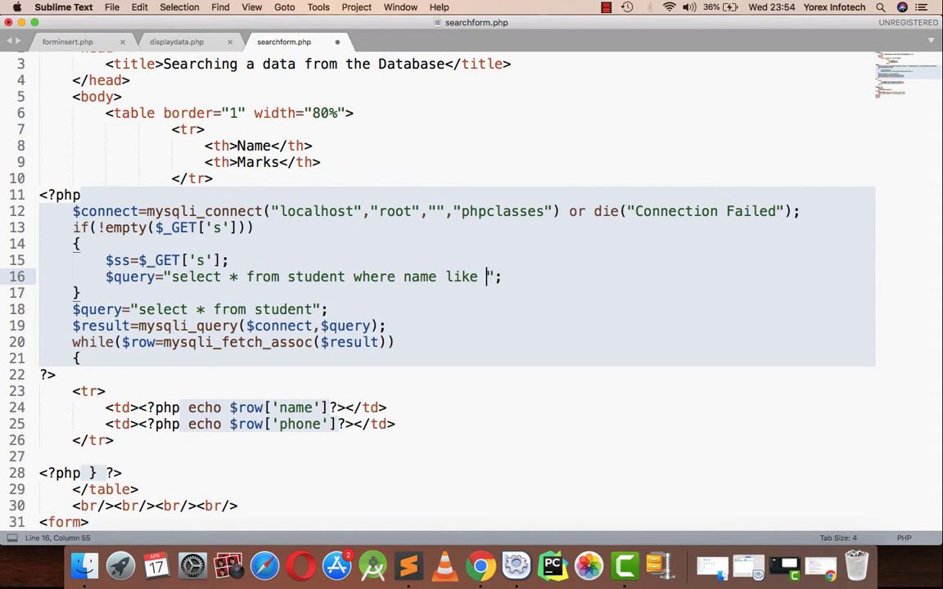
pyautogui.write("'")
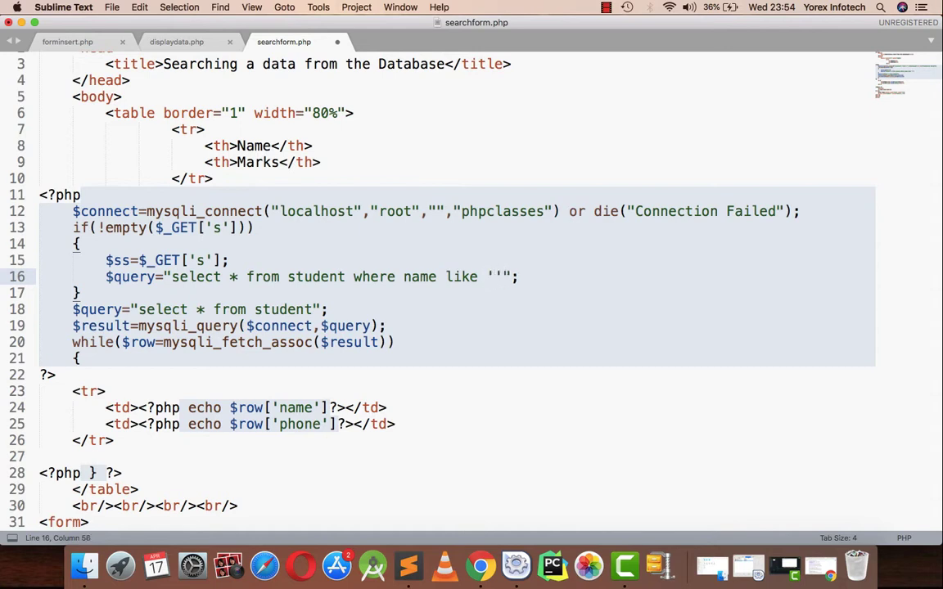
pyautogui.write('$ss')
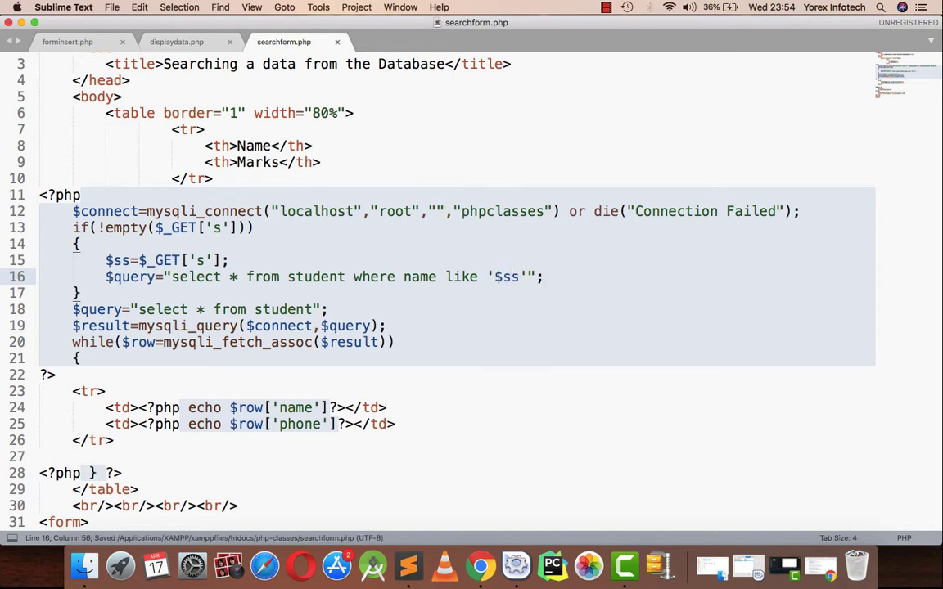
pyautogui.write('%')
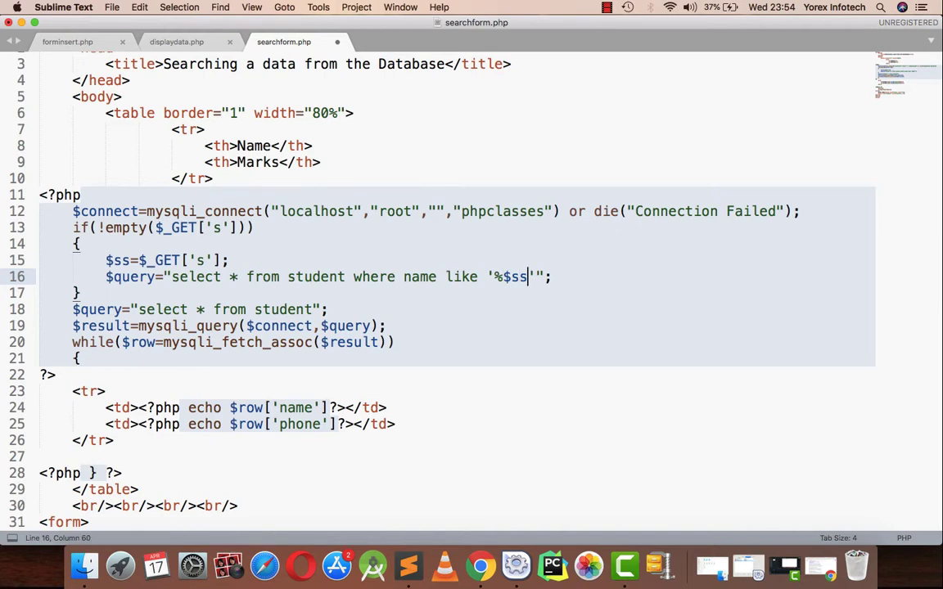
pyautogui.write('%')
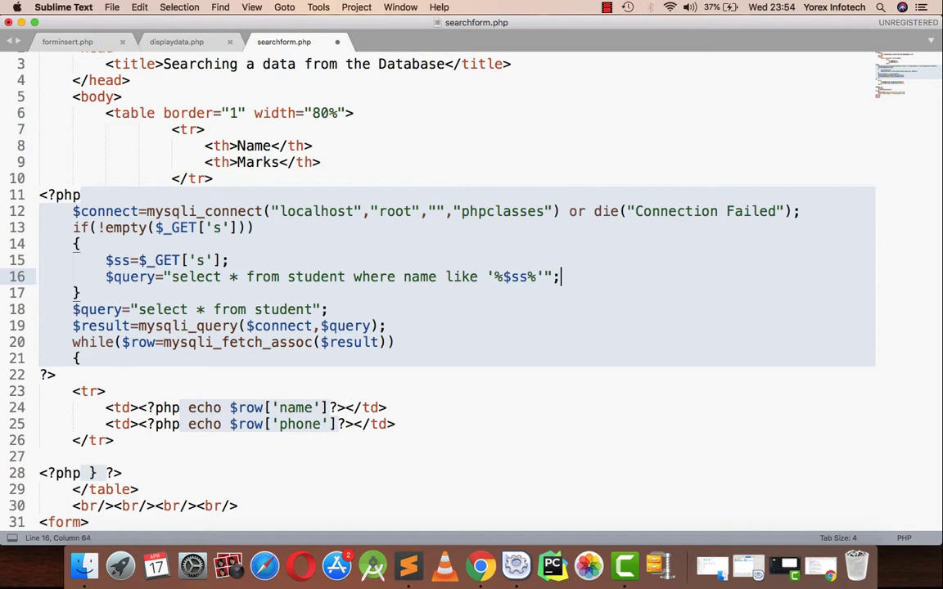
# Wrap the plain select-all query in an else branch
pyautogui.tripleClick(327, 277)
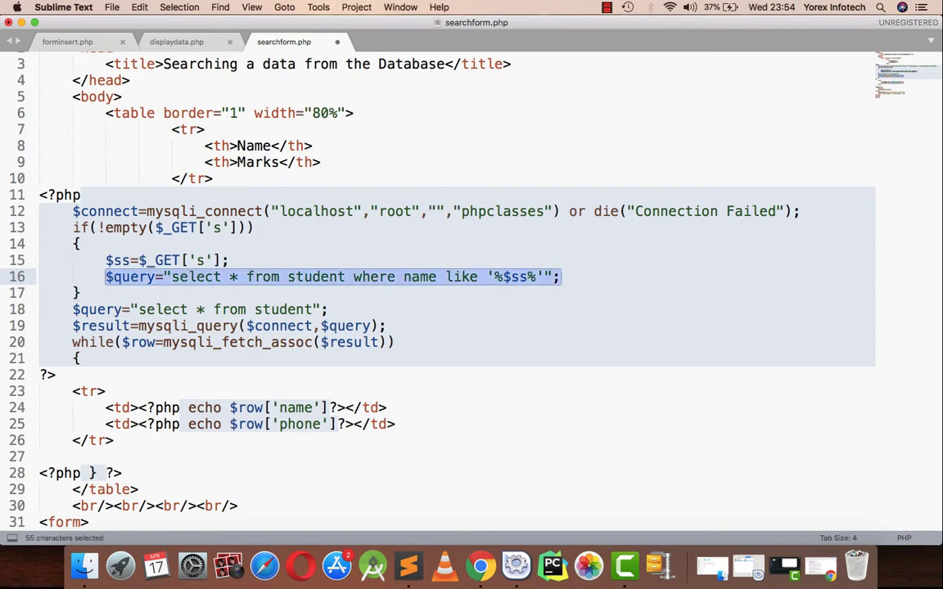
pyautogui.write('else{')
pyautogui.write('}')
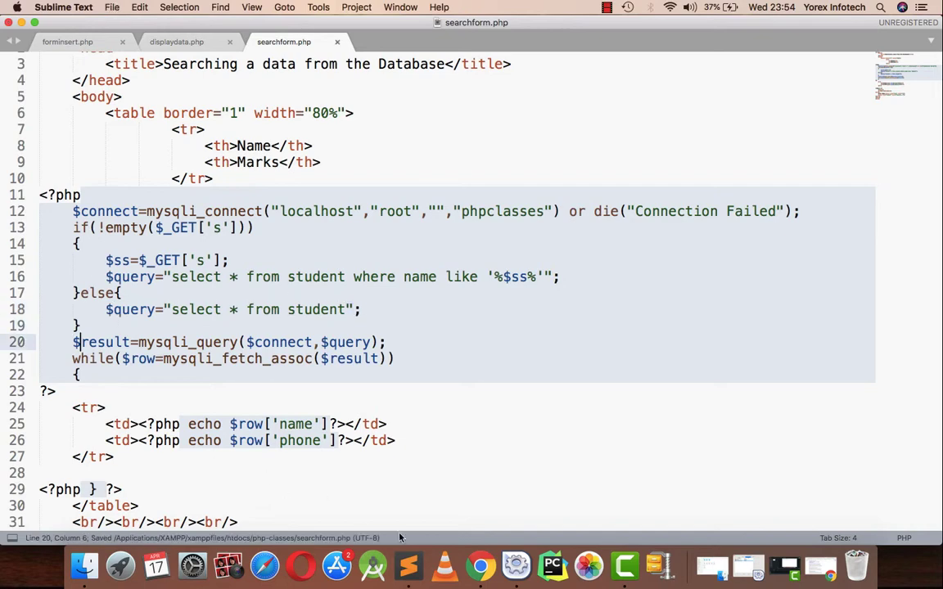
# Search the page for john in Chrome, returning only John's row
pyautogui.click(481, 565)
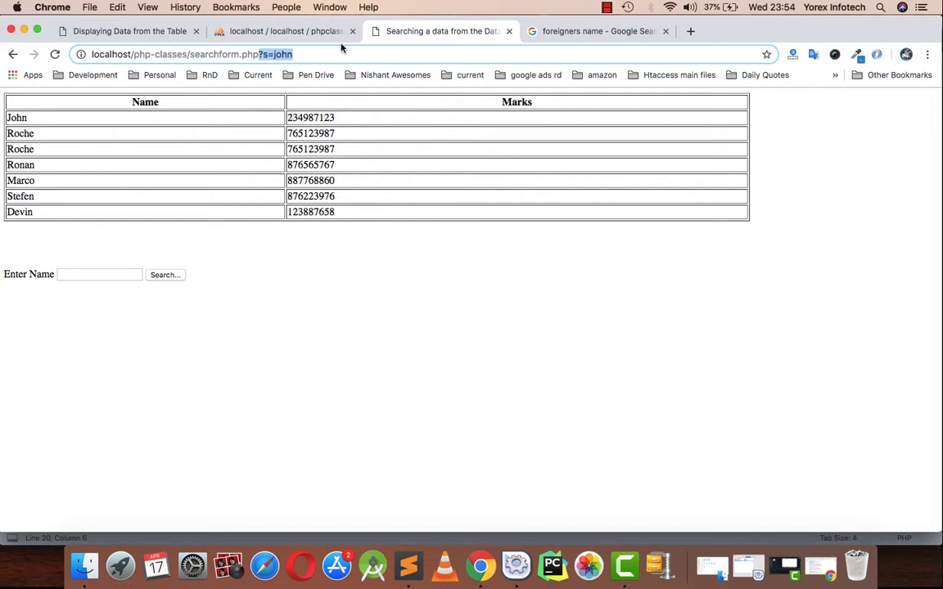
pyautogui.click(98, 275)
pyautogui.write('john')
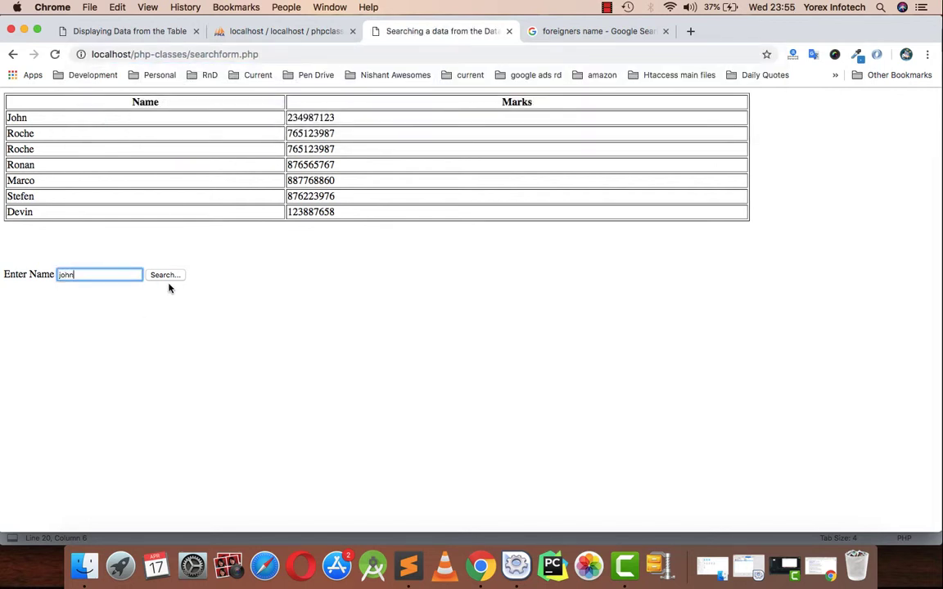
pyautogui.moveTo(170, 281)
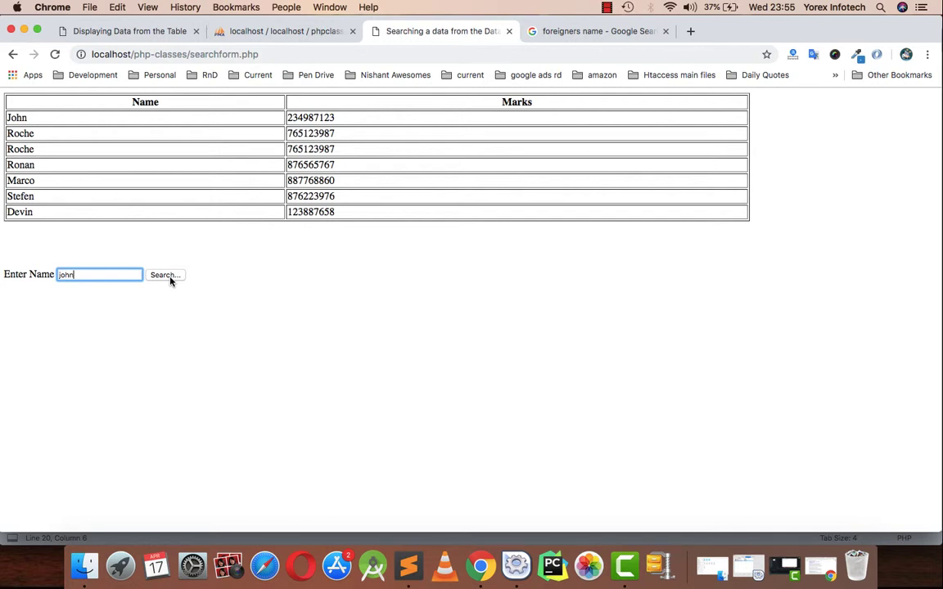
pyautogui.click(164, 275)
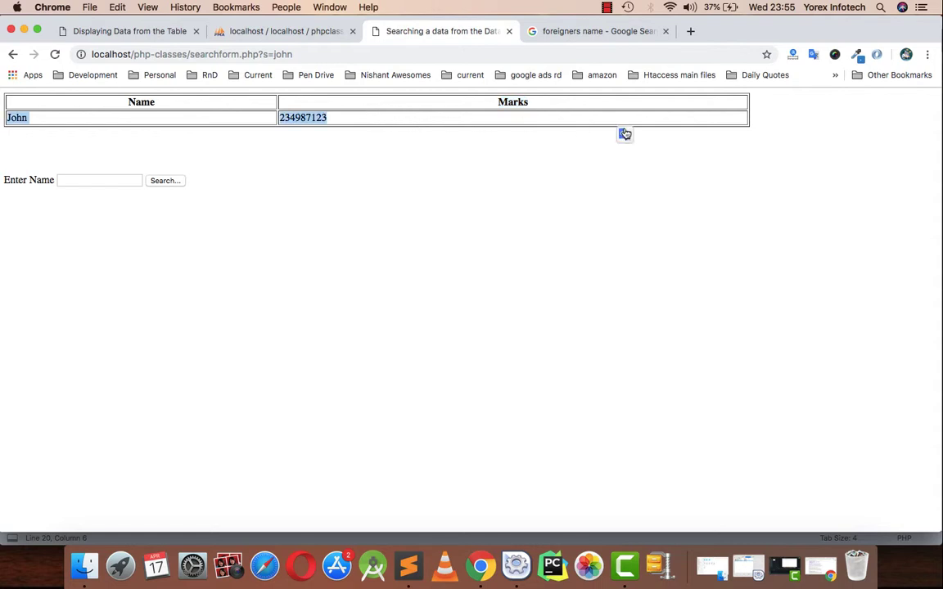
pyautogui.moveTo(550, 132)
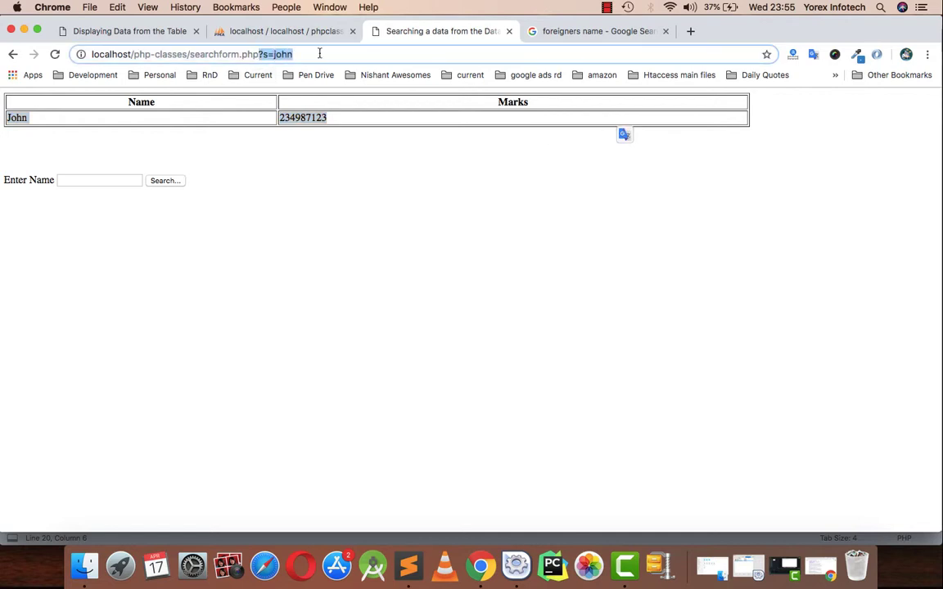
pyautogui.moveTo(298, 144)
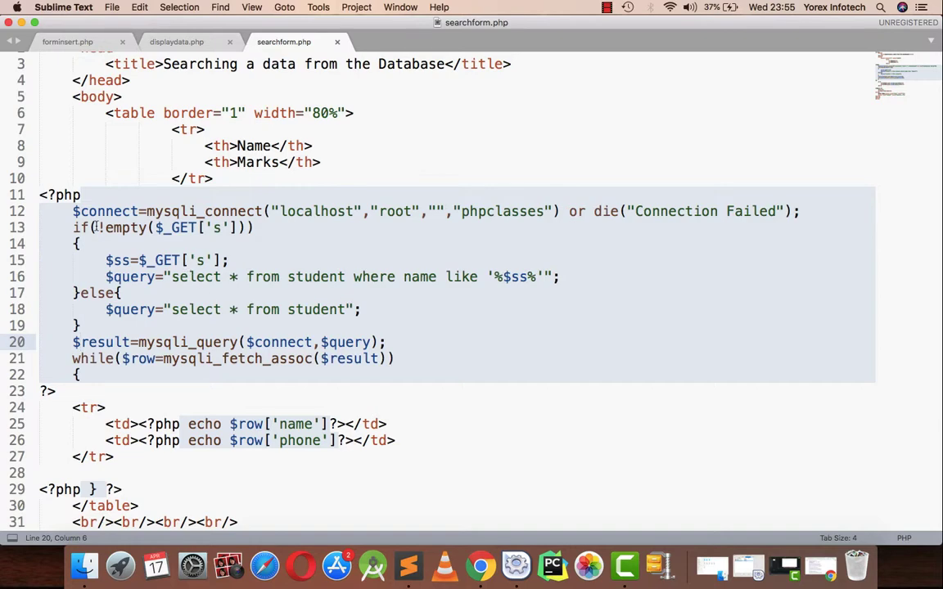
# Review the name LIKE query and the line reading the searched name
pyautogui.click(213, 228)
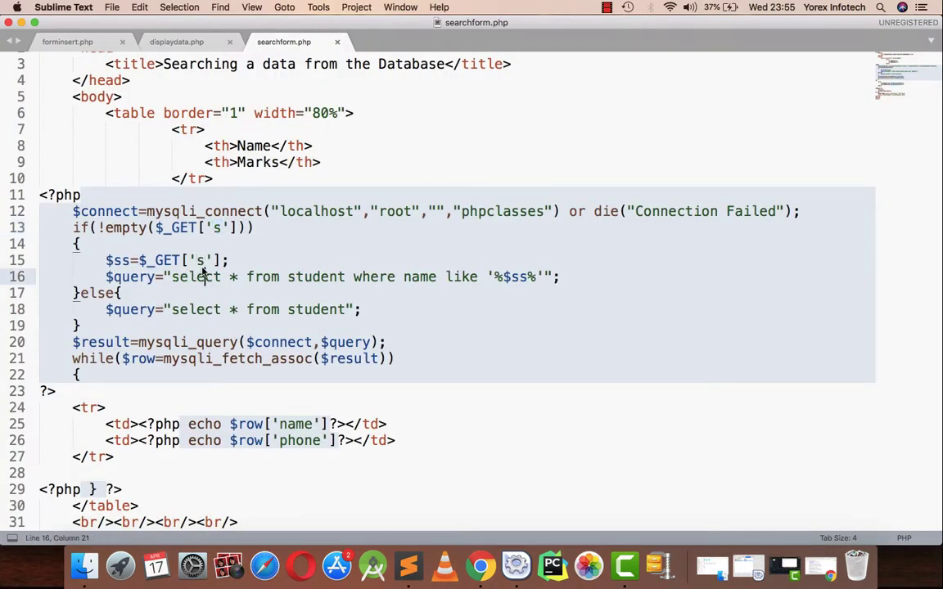
pyautogui.doubleClick(119, 261)
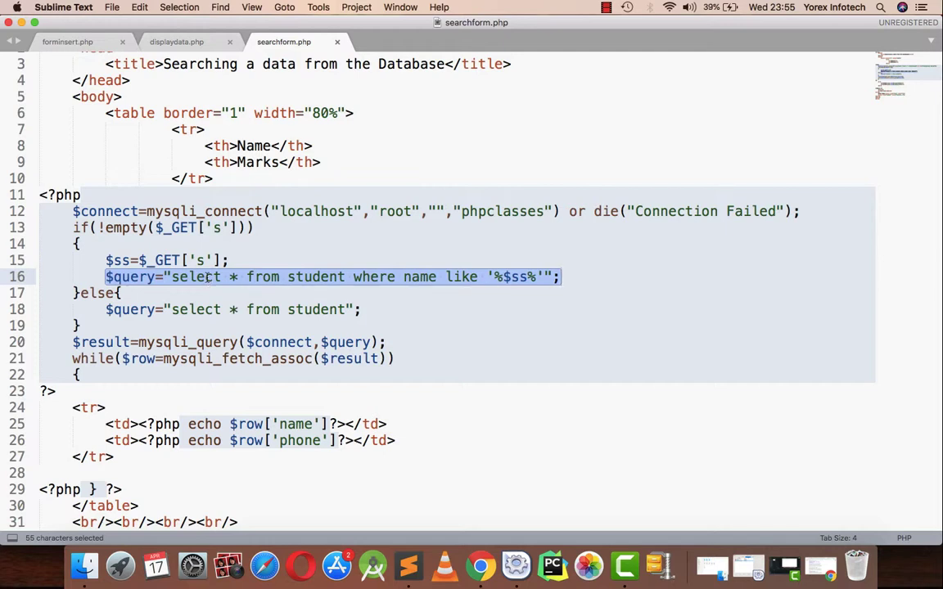
pyautogui.doubleClick(195, 277)
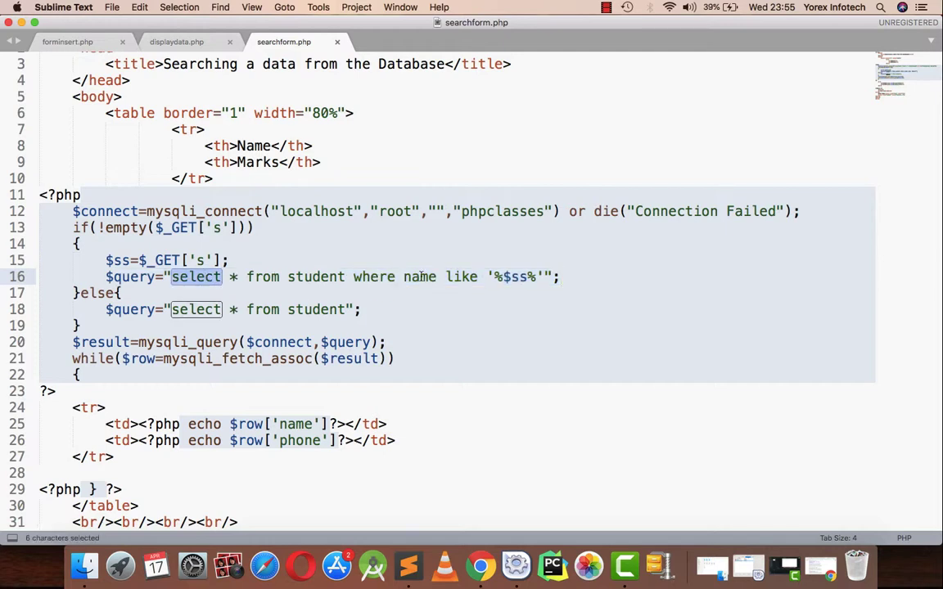
pyautogui.doubleClick(461, 277)
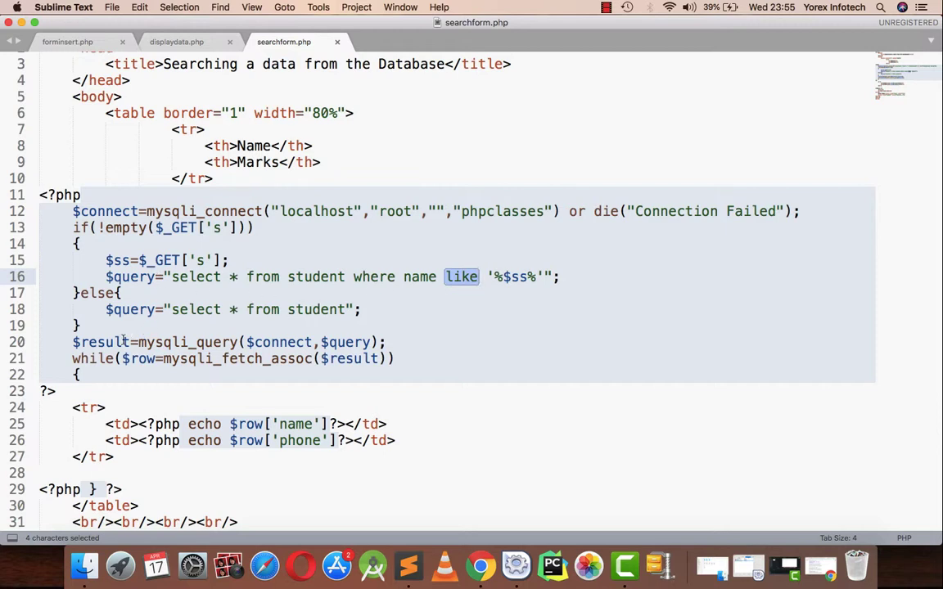
pyautogui.doubleClick(103, 342)
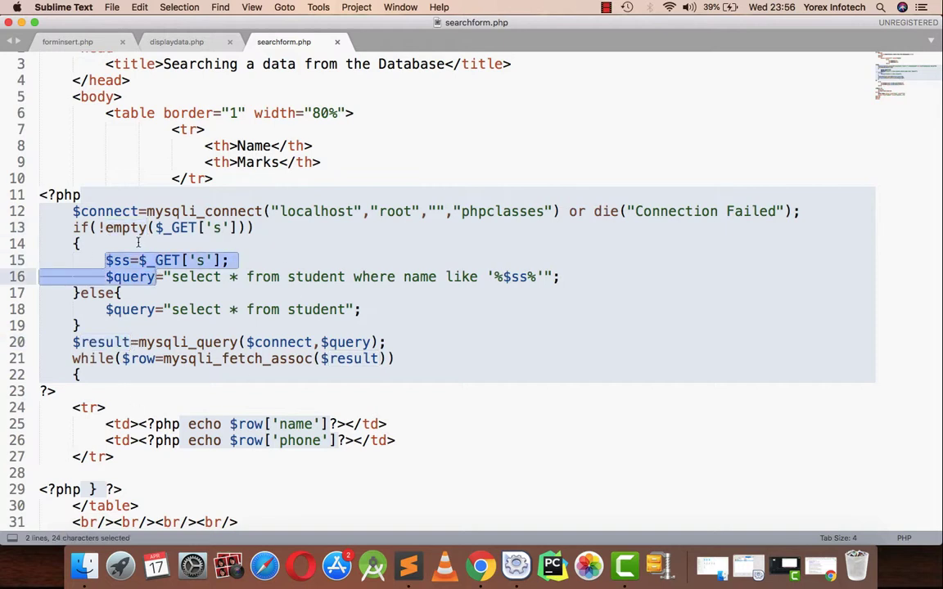
# Review the empty check and else select-all query, then return to the browser's search page
pyautogui.click(442, 32)
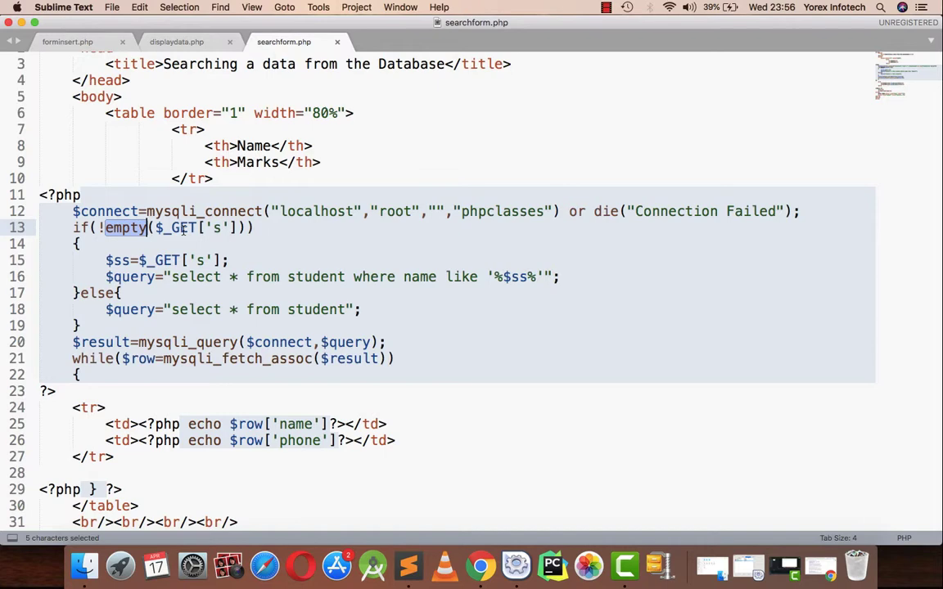
pyautogui.click(482, 567)
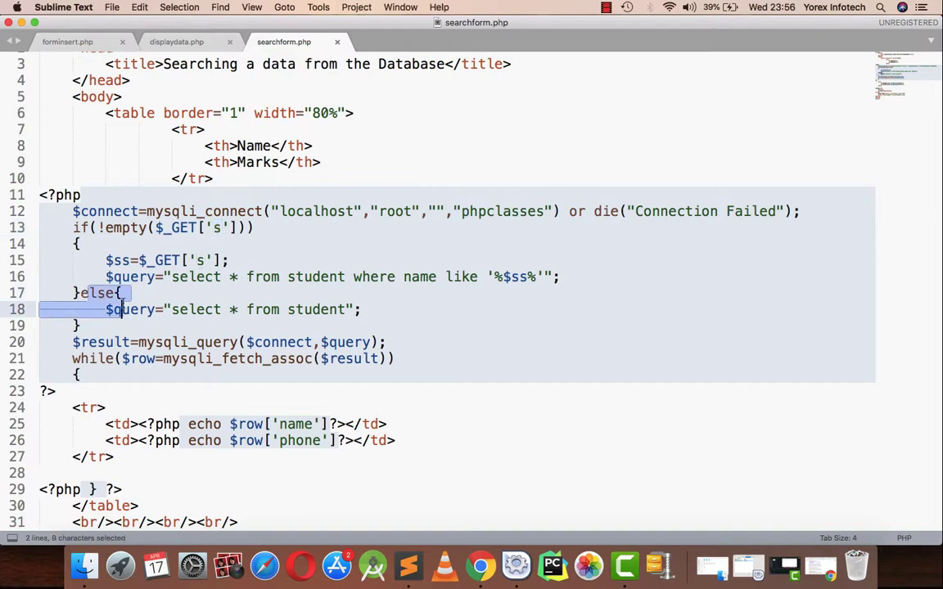
pyautogui.click(219, 320)
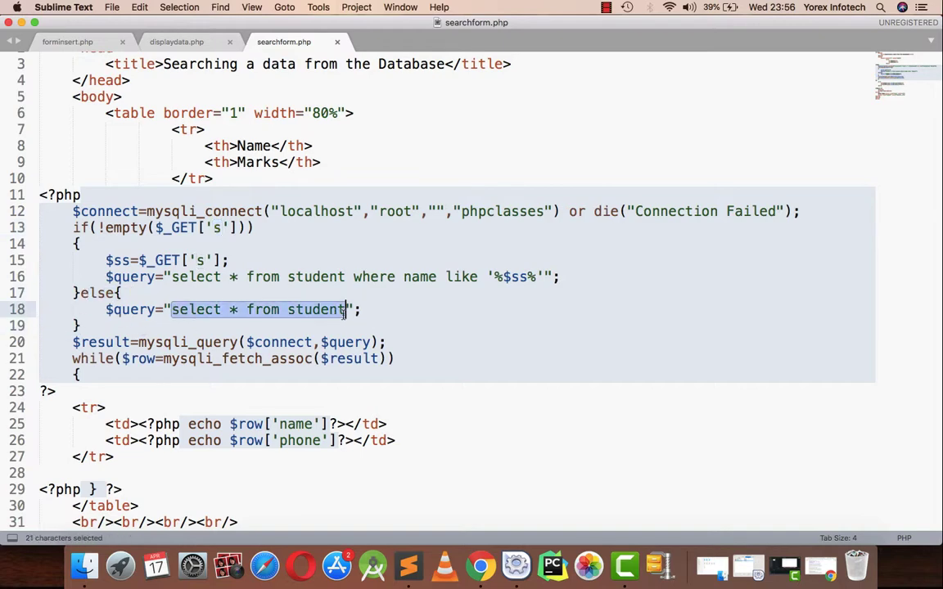
pyautogui.click(442, 31)
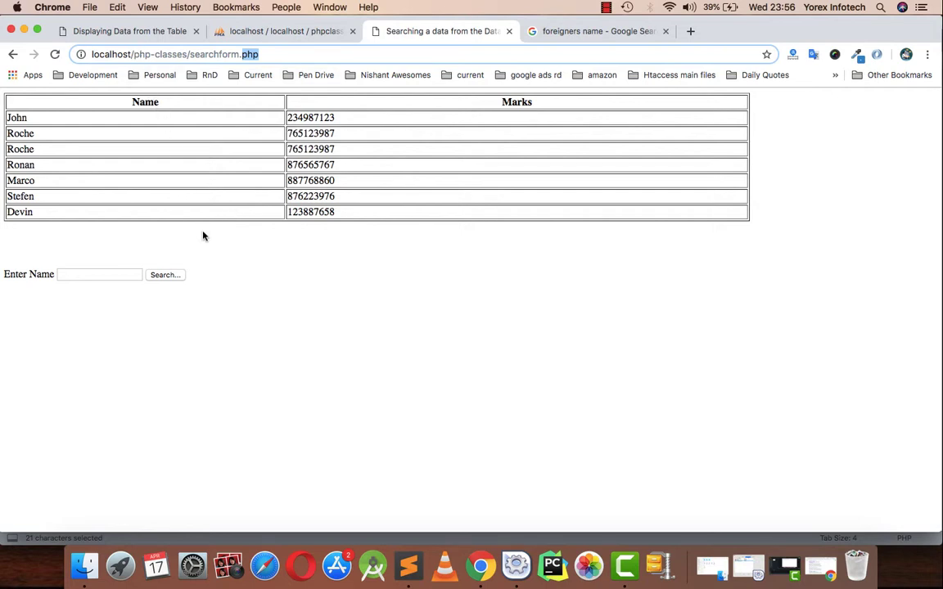
# Search for marc, returning only the Marco row
pyautogui.click(98, 275)
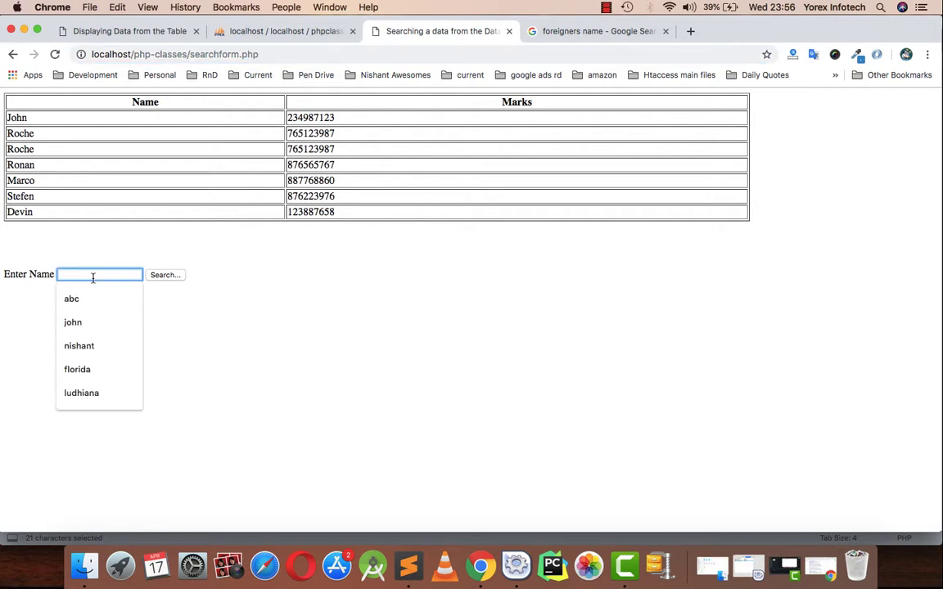
pyautogui.write('marc')
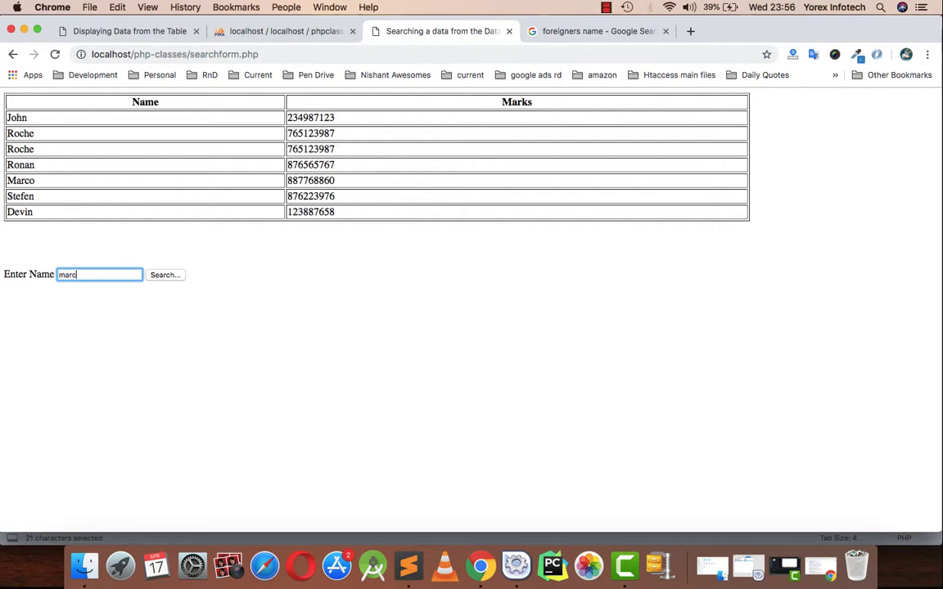
pyautogui.click(165, 275)
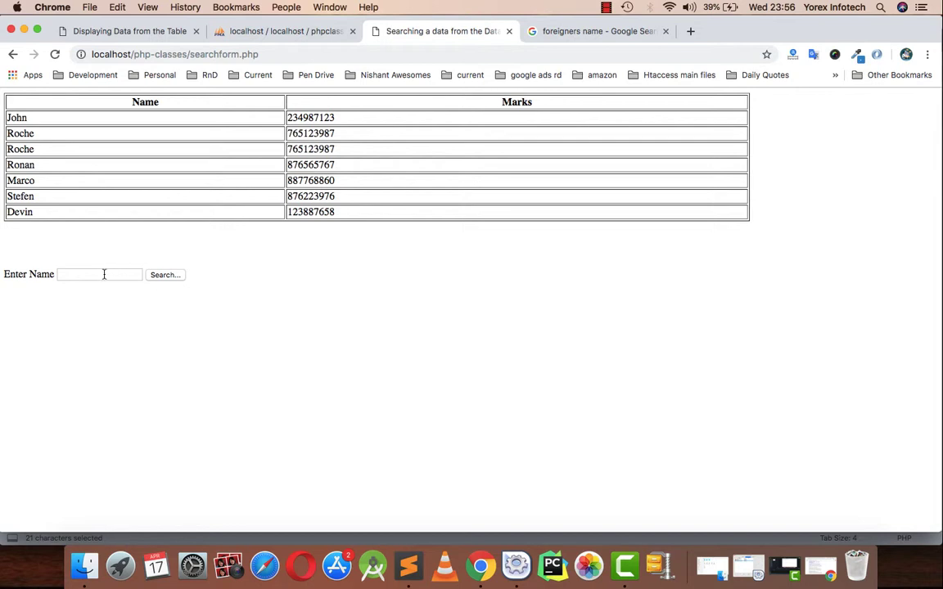
pyautogui.click(164, 275)
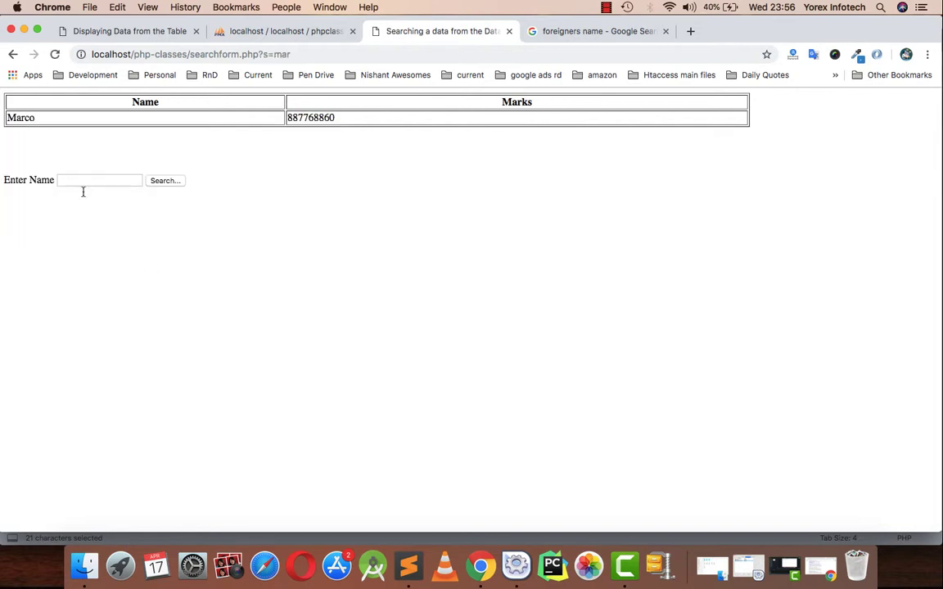
pyautogui.doubleClick(20, 118)
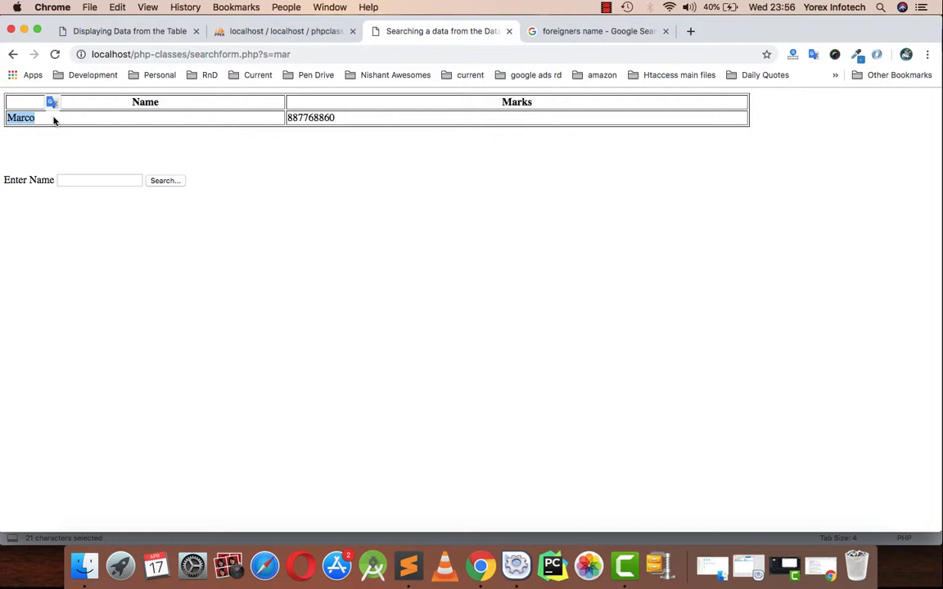
pyautogui.moveTo(405, 327)
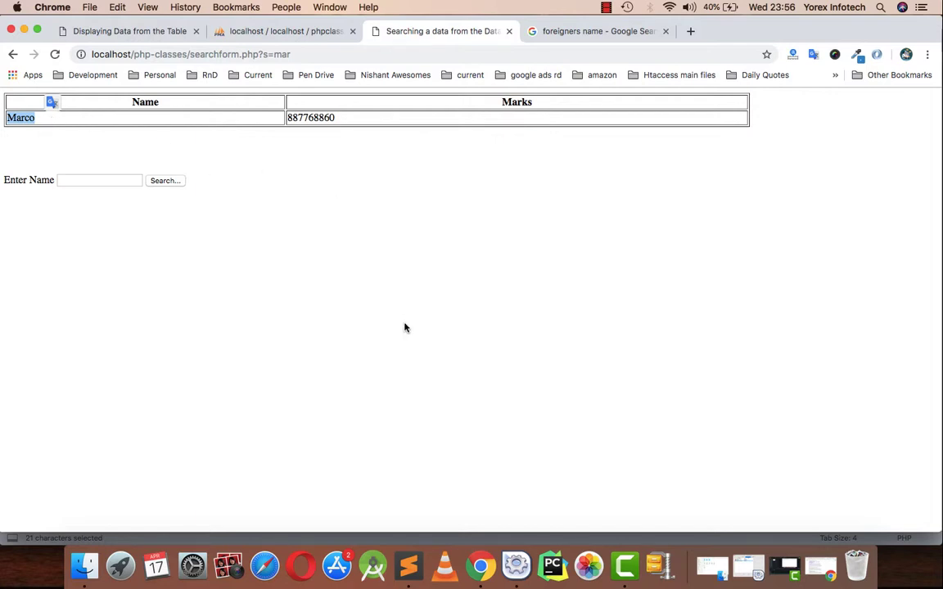
pyautogui.moveTo(482, 563)
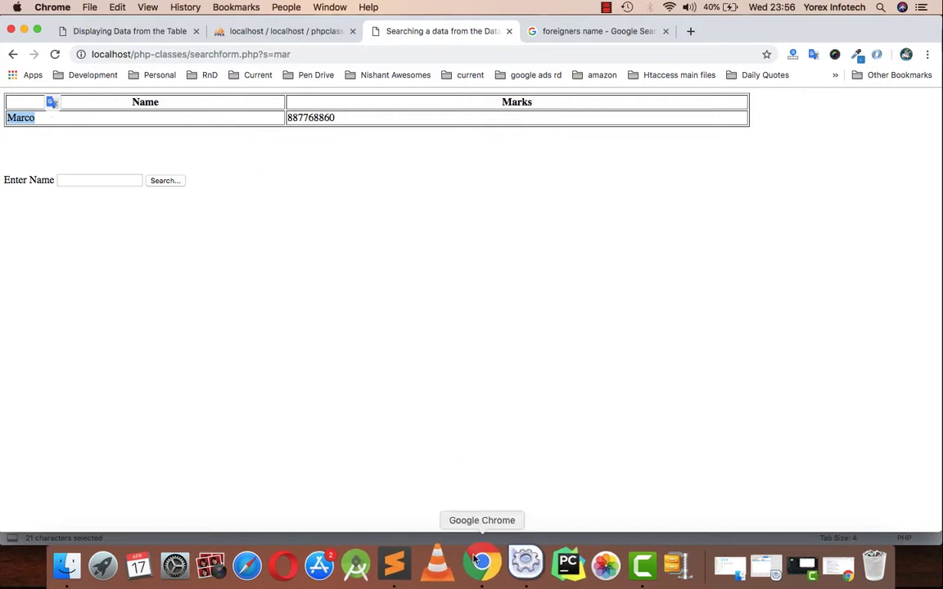
# Glance at the LIKE pattern in the code, then run an empty search listing all students
pyautogui.click(408, 565)
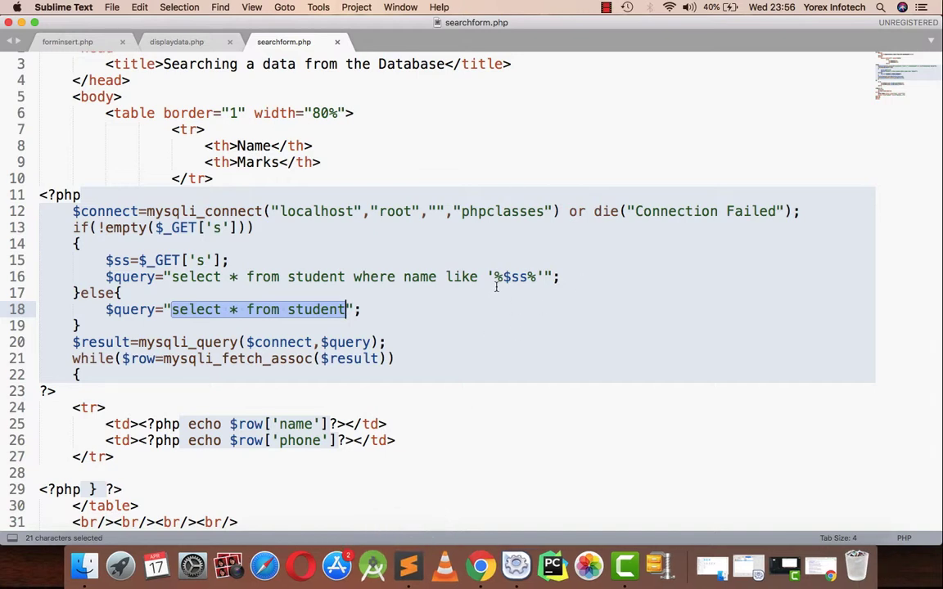
pyautogui.click(501, 276)
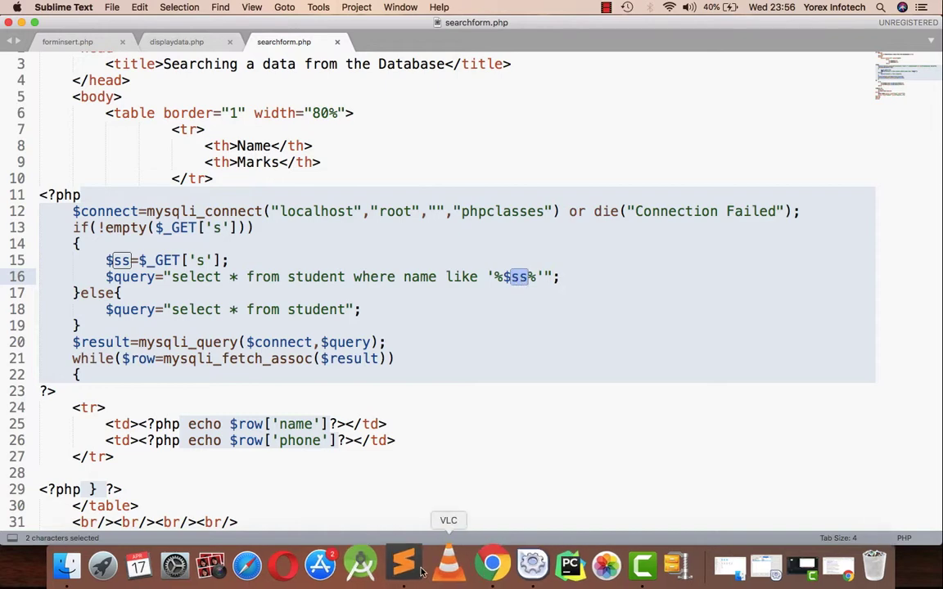
pyautogui.click(492, 564)
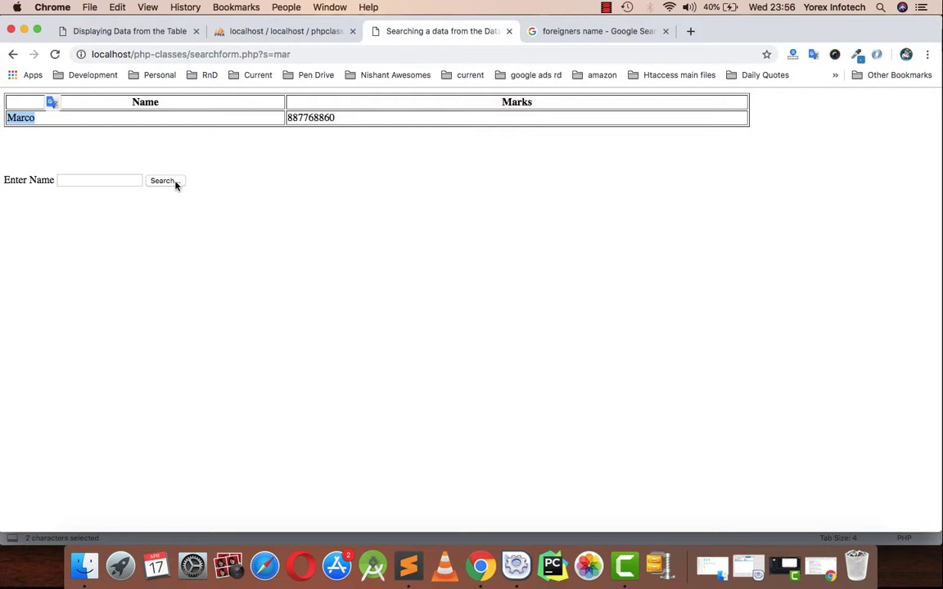
pyautogui.click(164, 180)
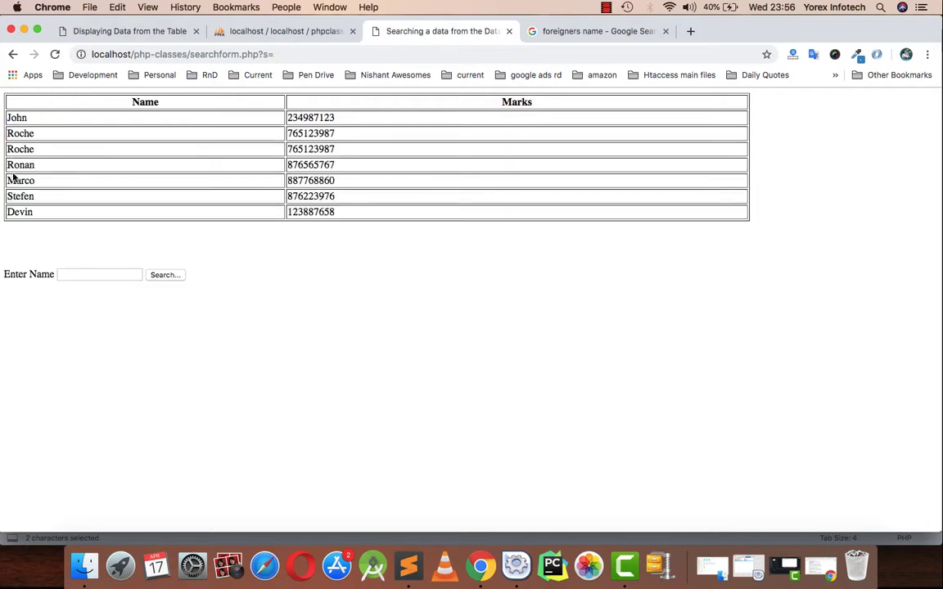